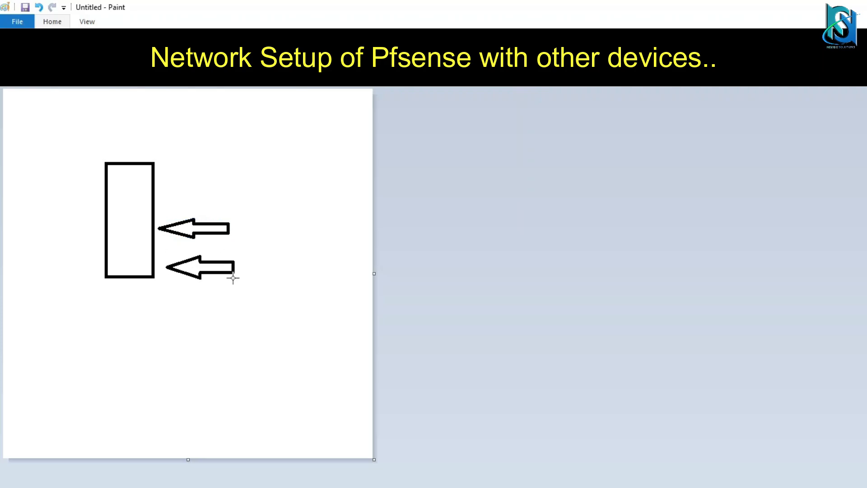
Add the External ISP label beside the upper arrow and eth0/eth1 inside the box.
click(199, 266)
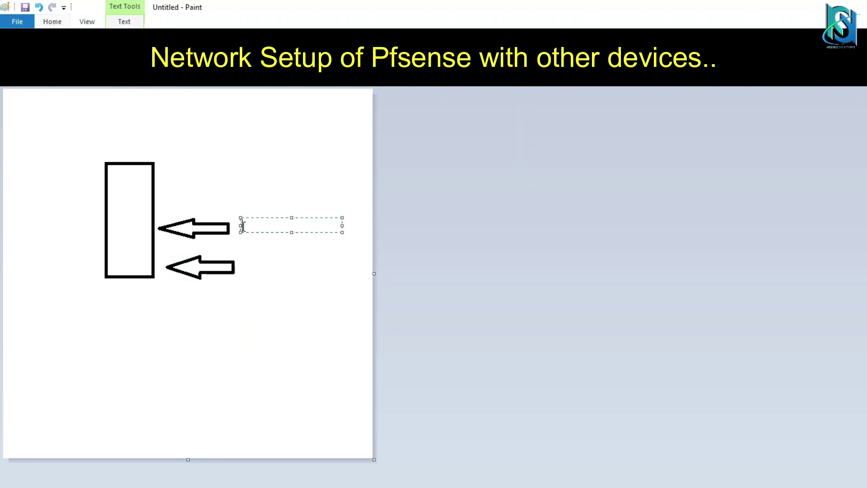
text(Externa)
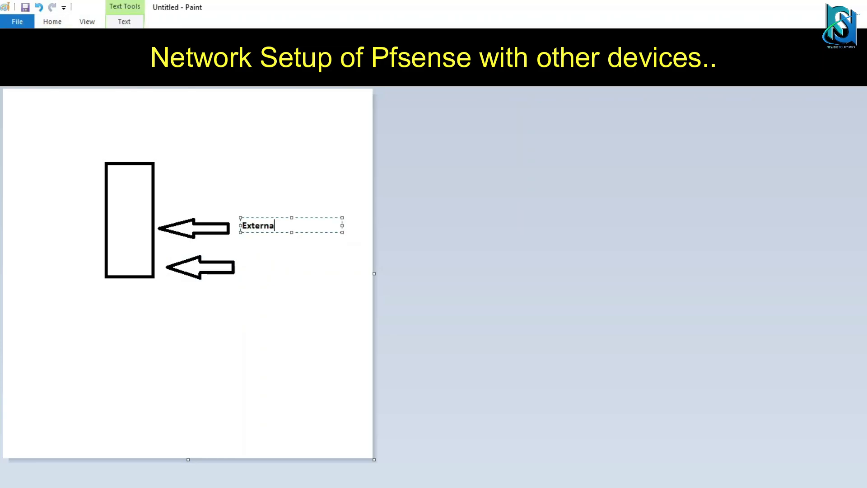
text(ISP)
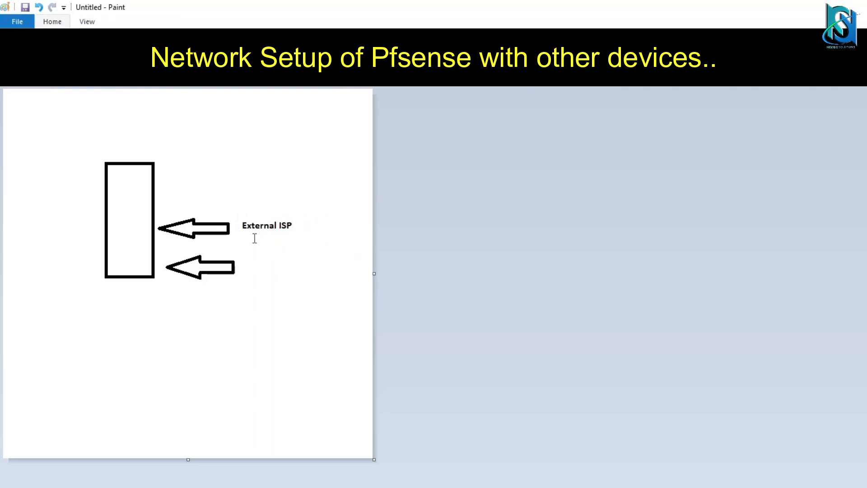
mouse_move(128, 227)
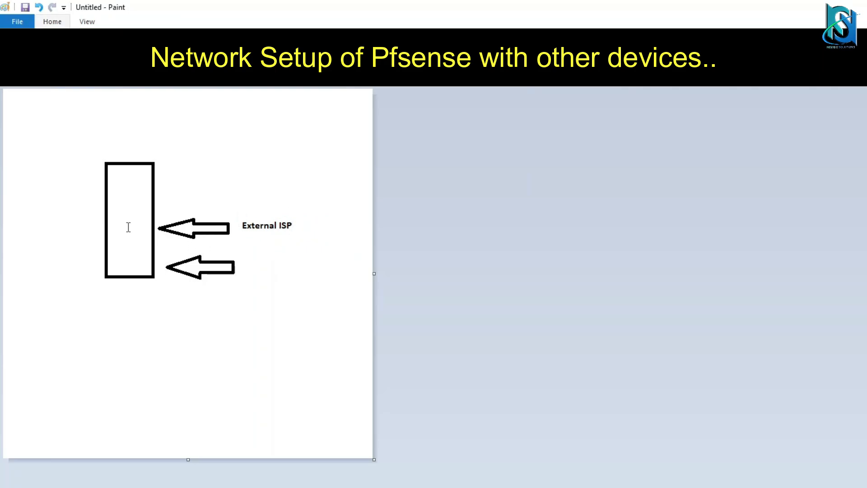
text(eth0)
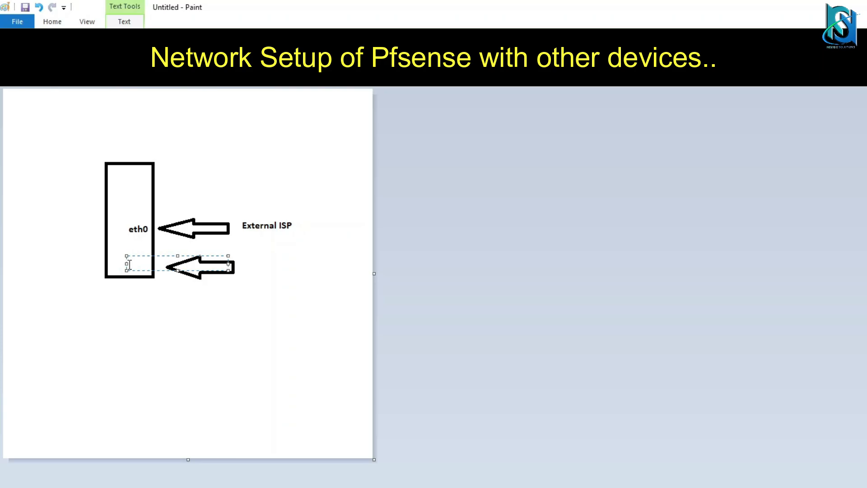
text(eth1)
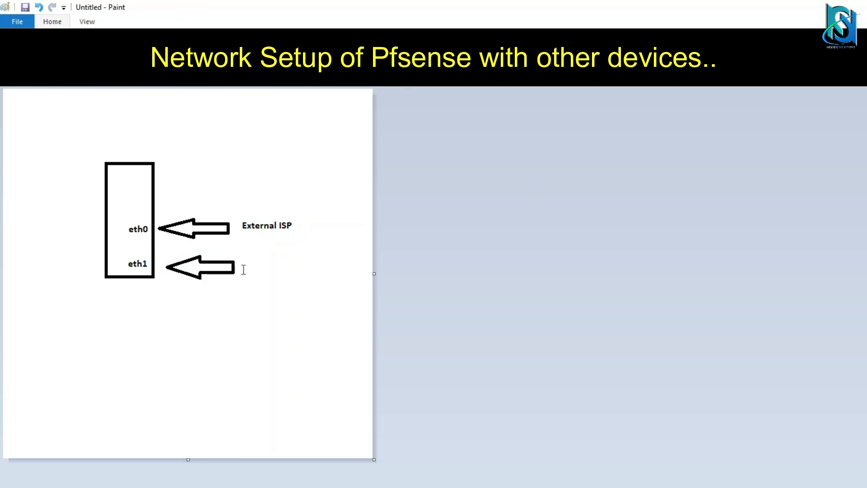
Add the internal/private IP label, address 103.211.26.8, and 192.168.1.1 below it.
text(interna)
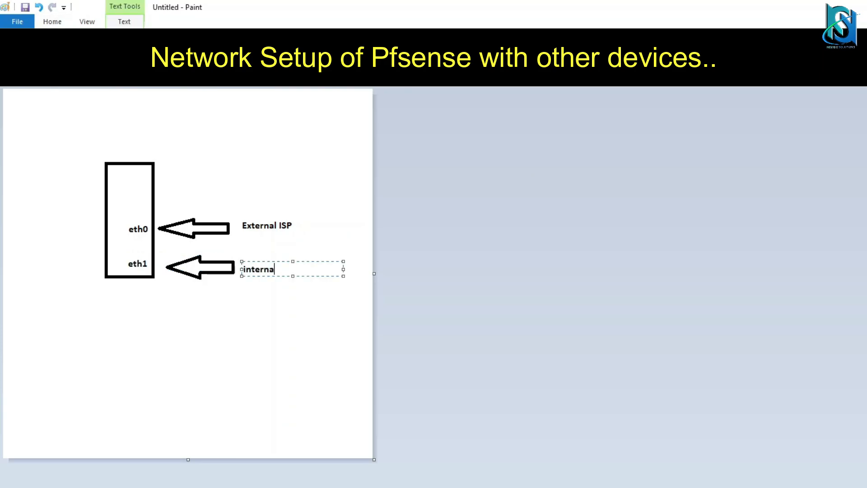
text(/private IP)
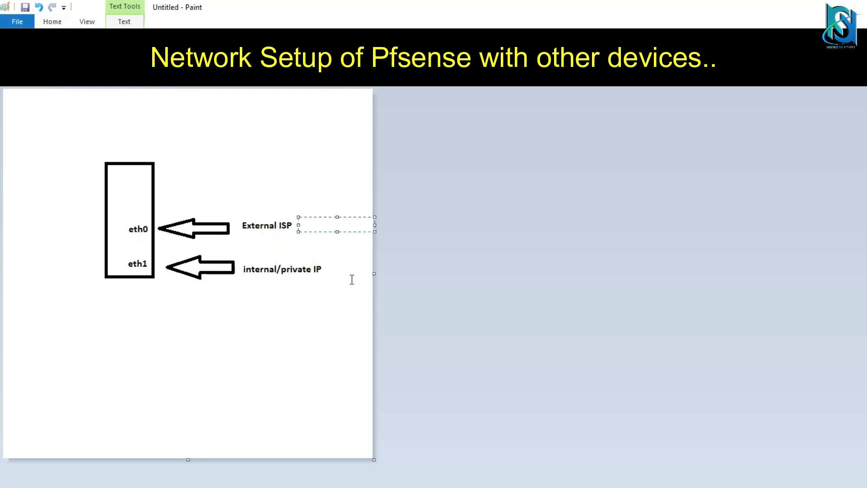
text(103)
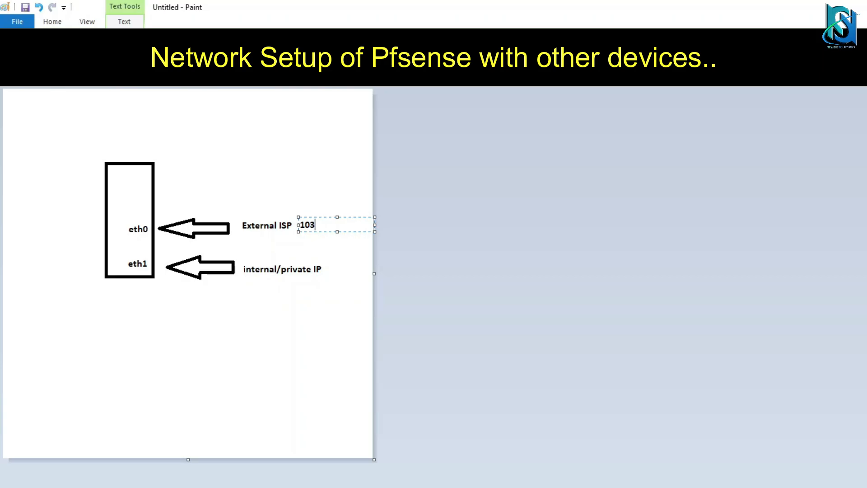
text(.211.26)
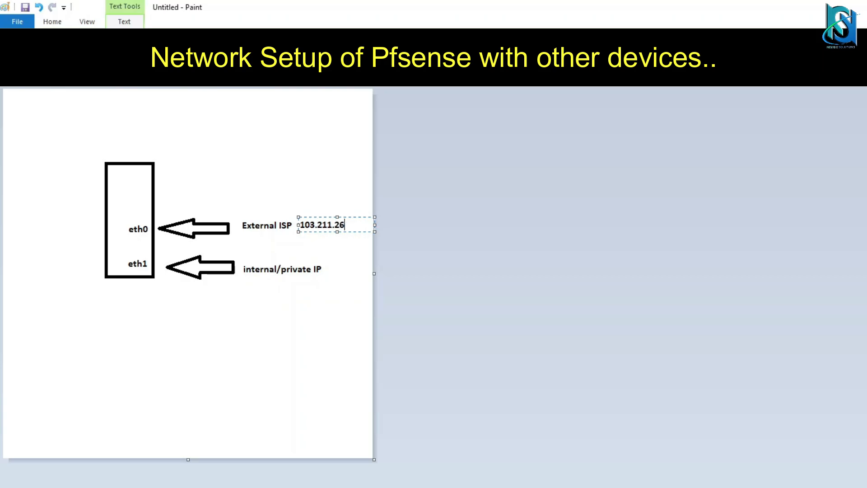
text(8)
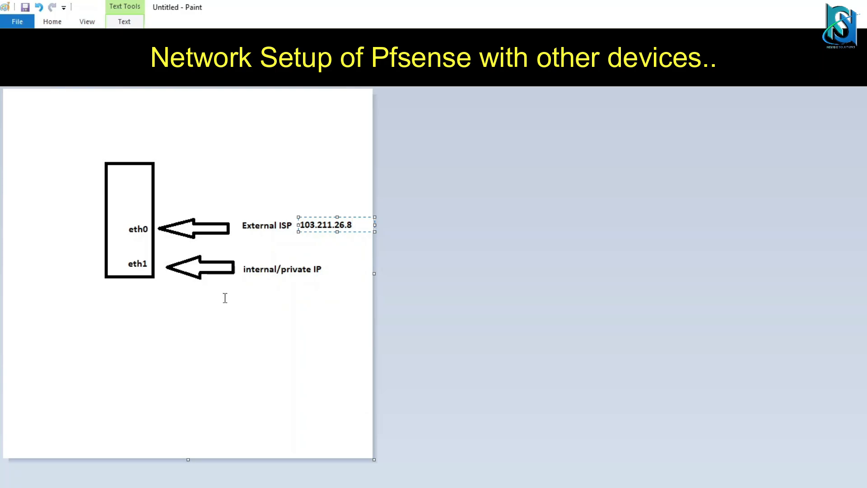
click(227, 292)
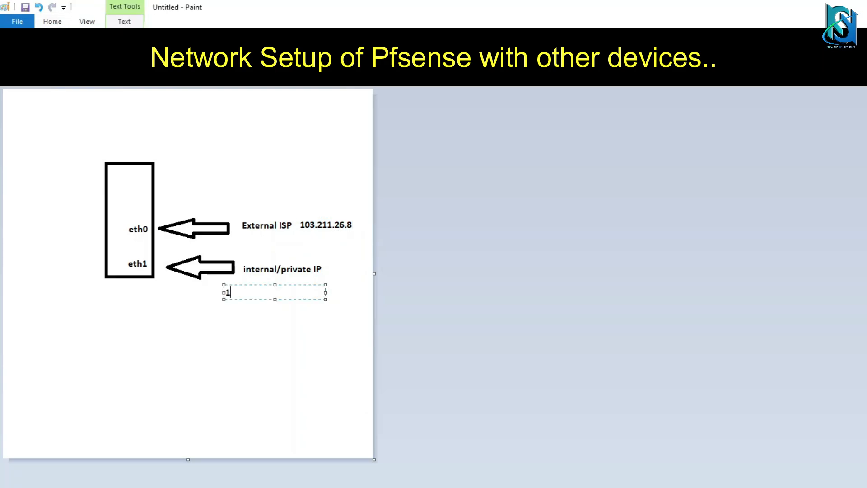
text(92.168.1.1)
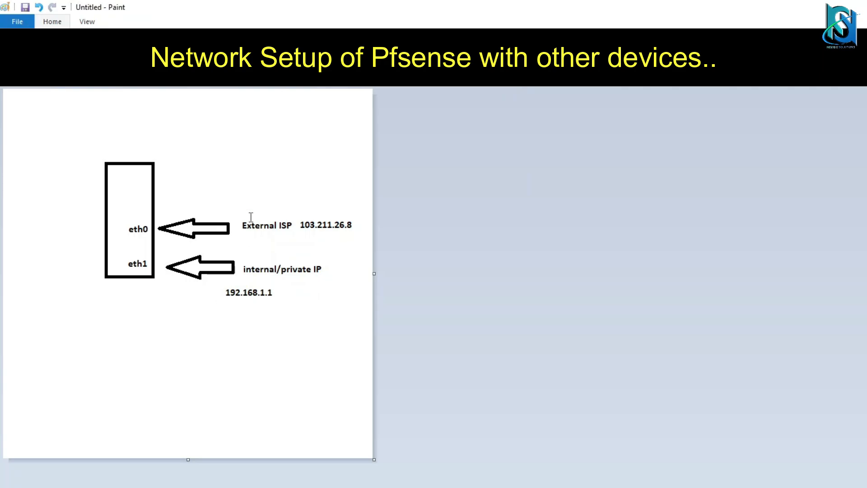
mouse_move(114, 183)
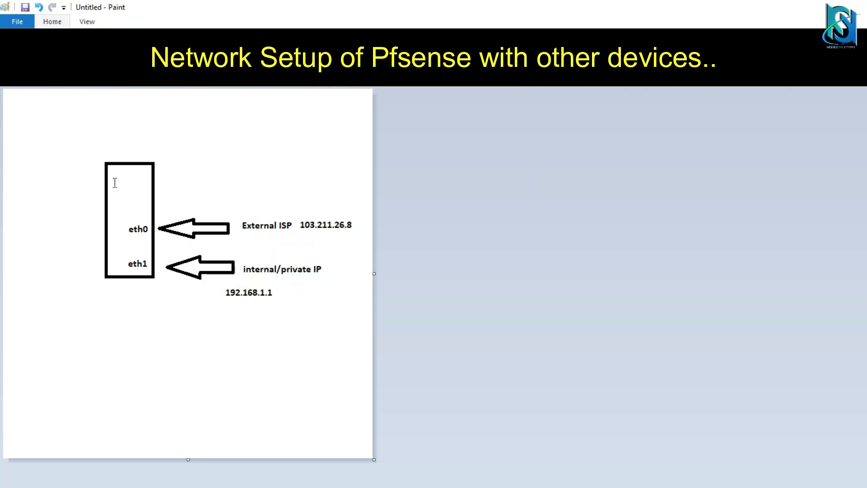
Label the box pfsense, add 'gateway = 192.168.1.1', and place the upward arrow.
text(pfsense)
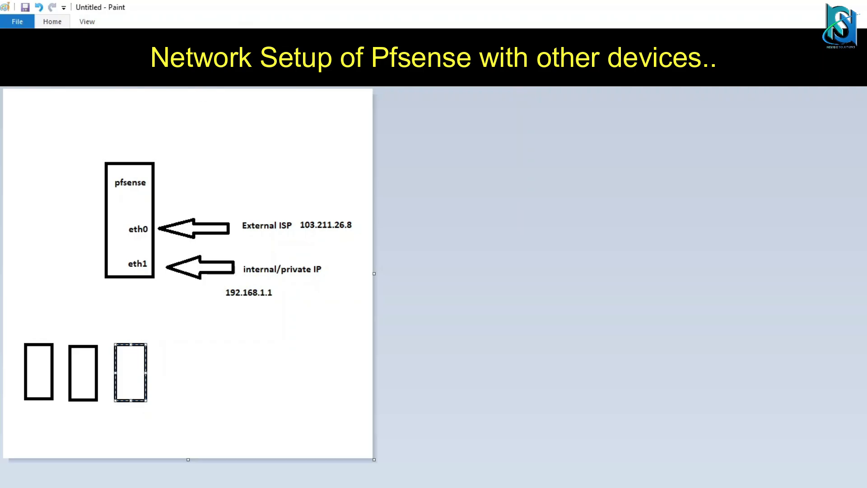
mouse_move(166, 150)
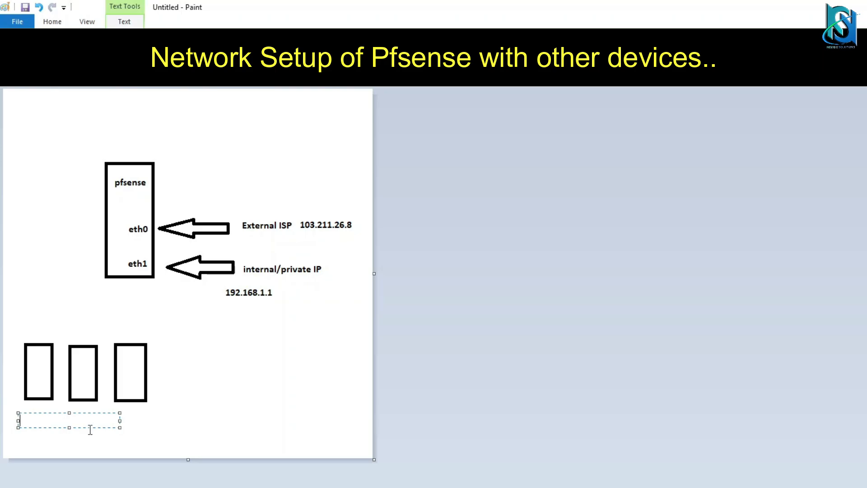
text(gateway)
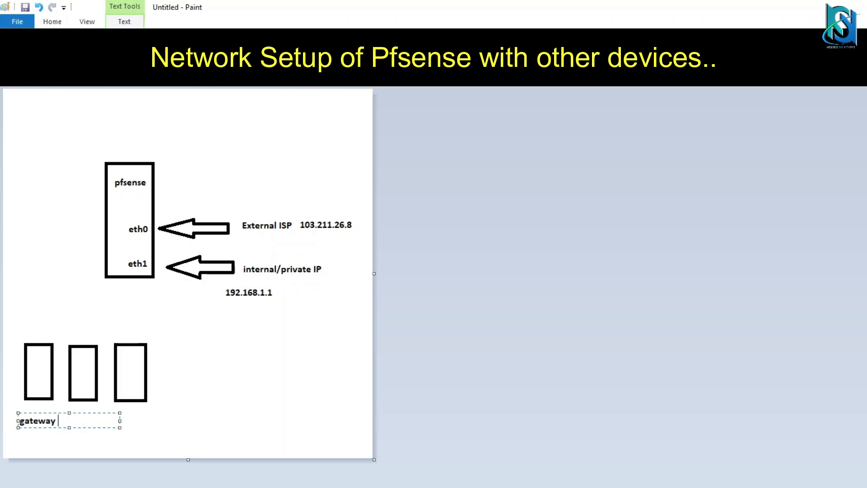
text(= 192.1)
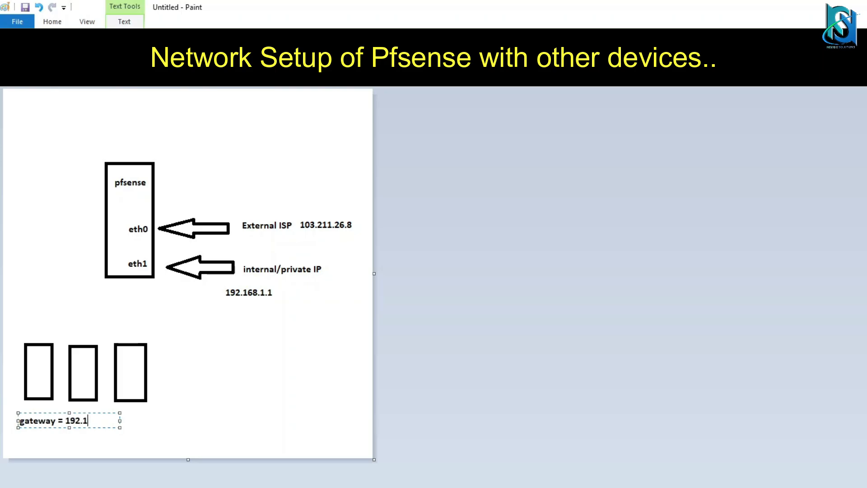
text(68.1.1)
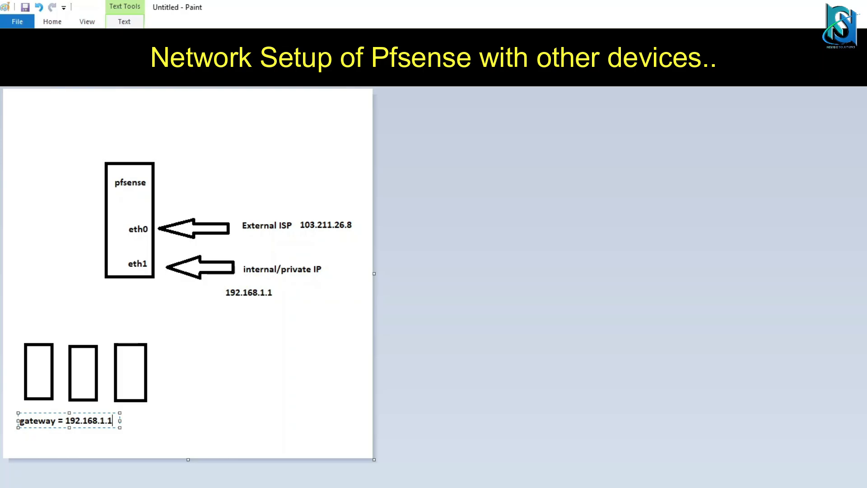
click(126, 327)
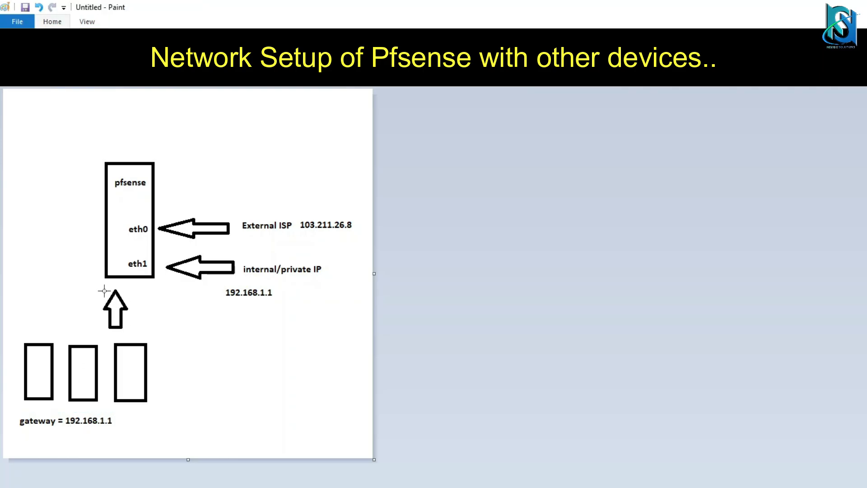
click(115, 310)
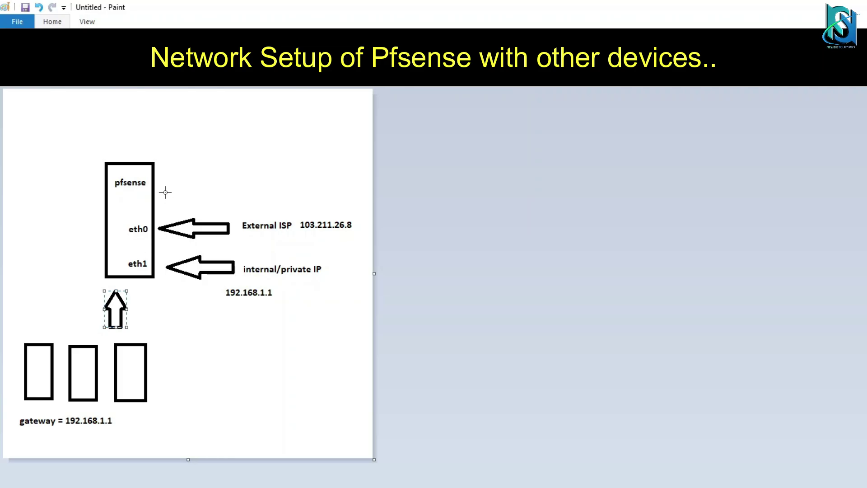
mouse_move(130, 117)
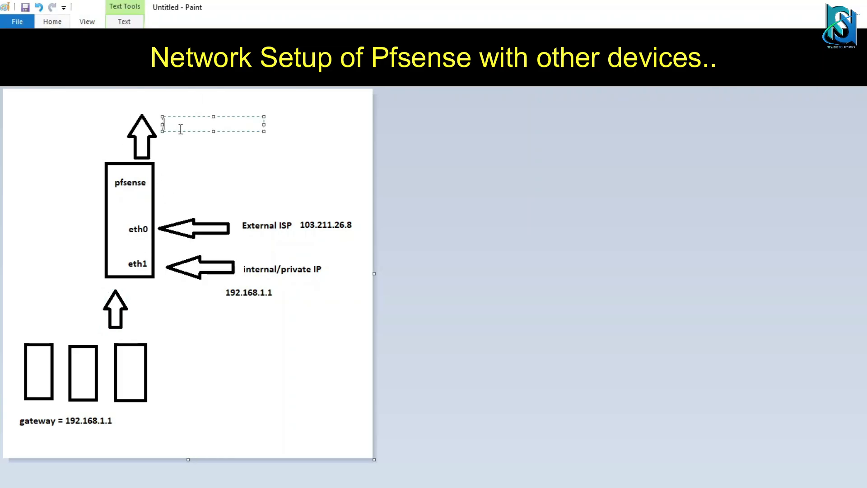
Add 'external network' and 'server' labels to the diagram and re-edit the pfsense label.
text(external network)
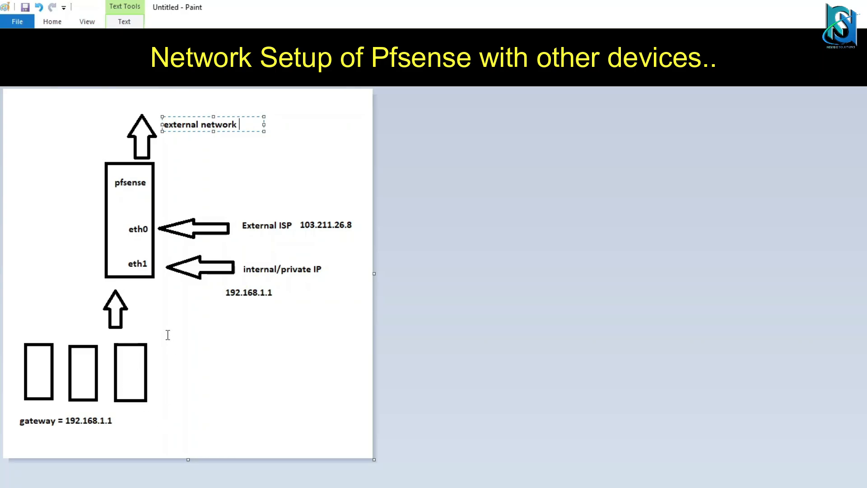
mouse_move(442, 203)
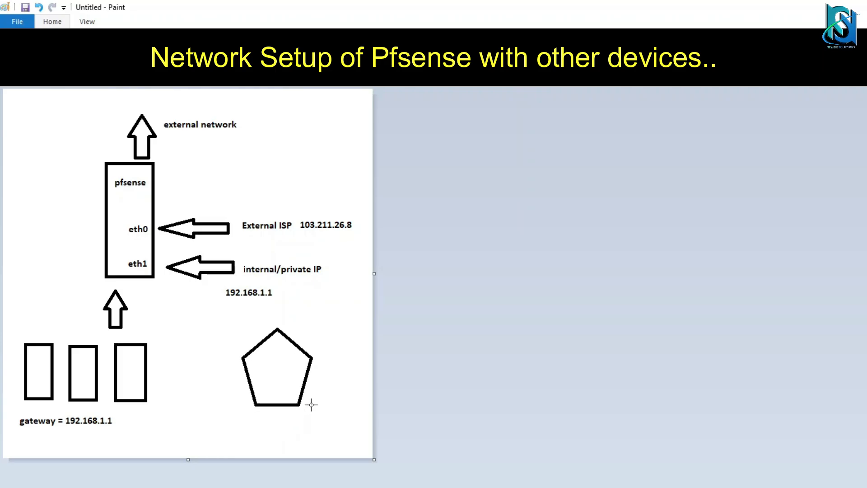
text(server)
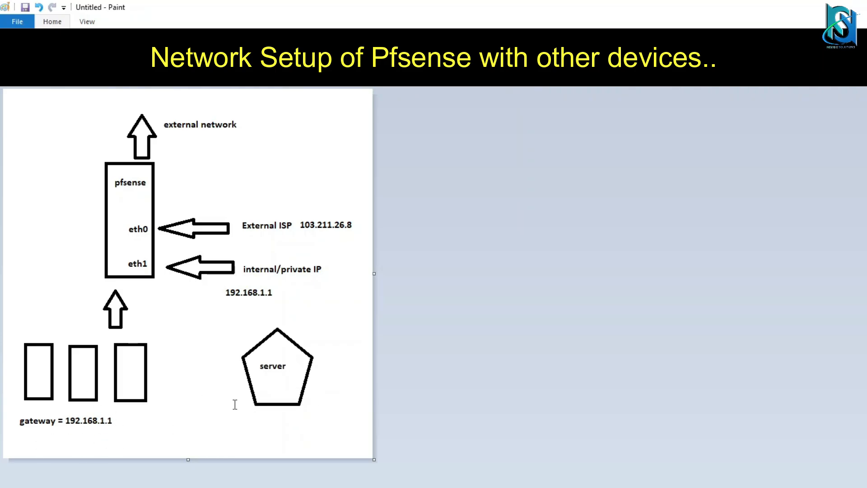
mouse_move(268, 348)
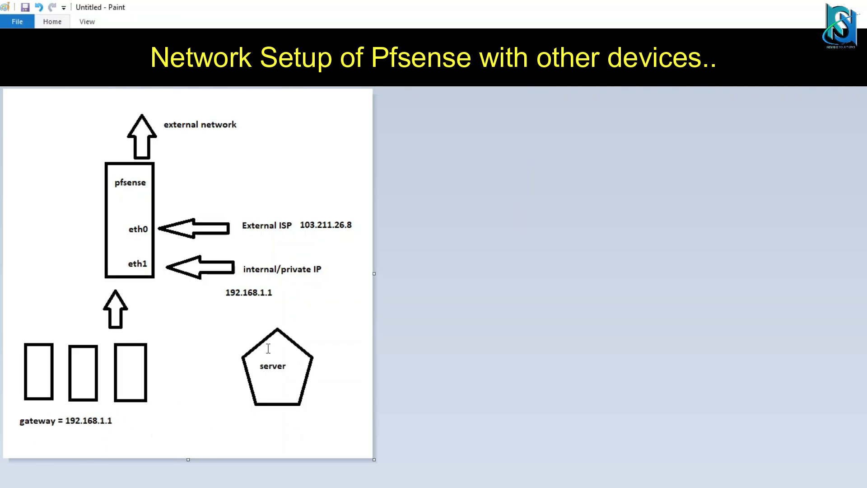
mouse_move(246, 370)
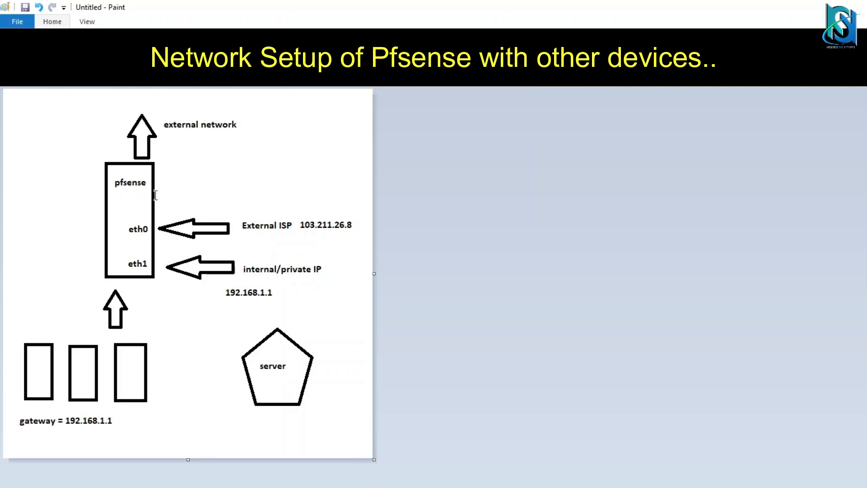
mouse_move(111, 183)
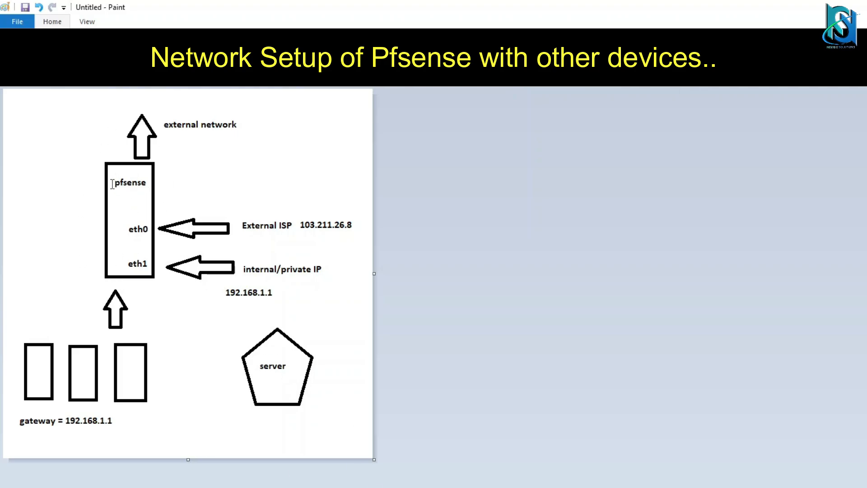
click(130, 183)
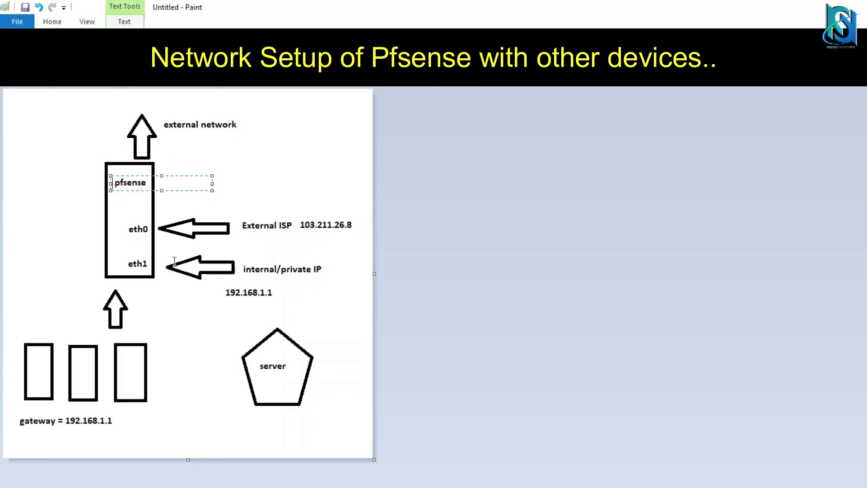
mouse_move(170, 218)
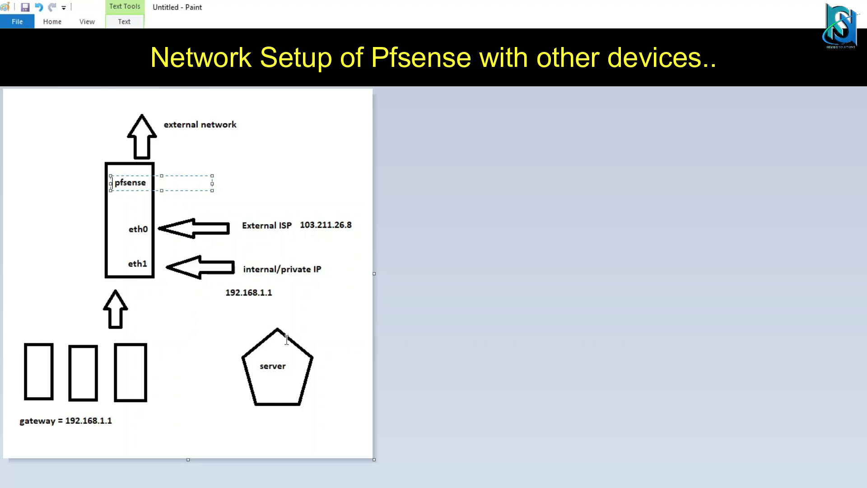
mouse_move(282, 396)
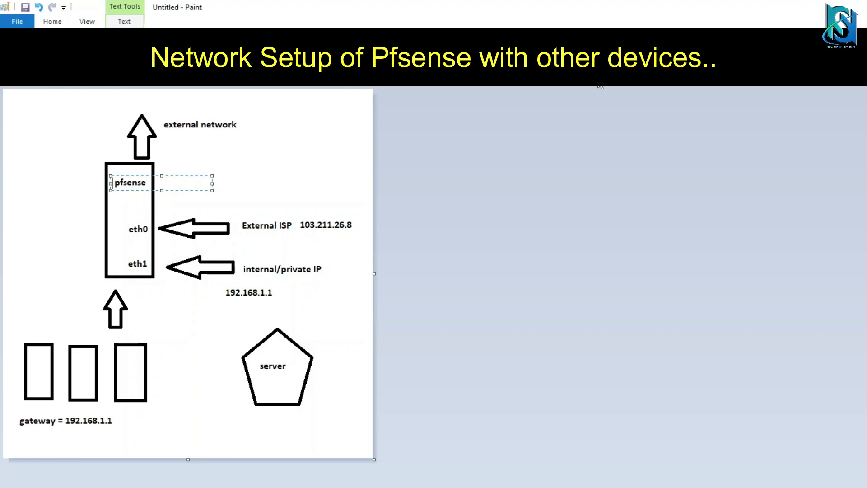
click(124, 21)
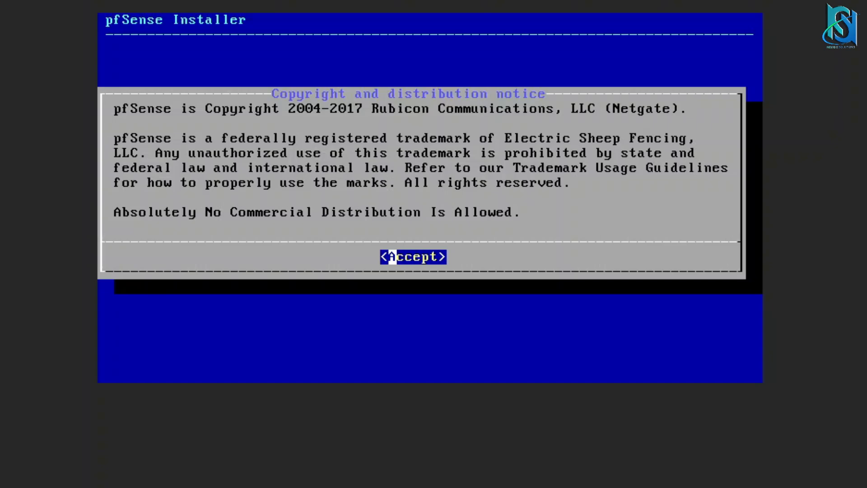
Accept the copyright notice, start Install, and choose Auto (UFS) guided partitioning.
click(413, 256)
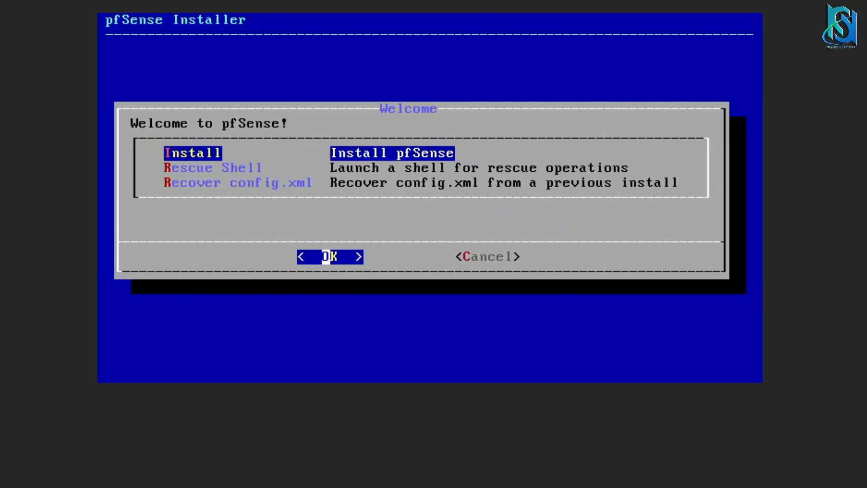
click(329, 256)
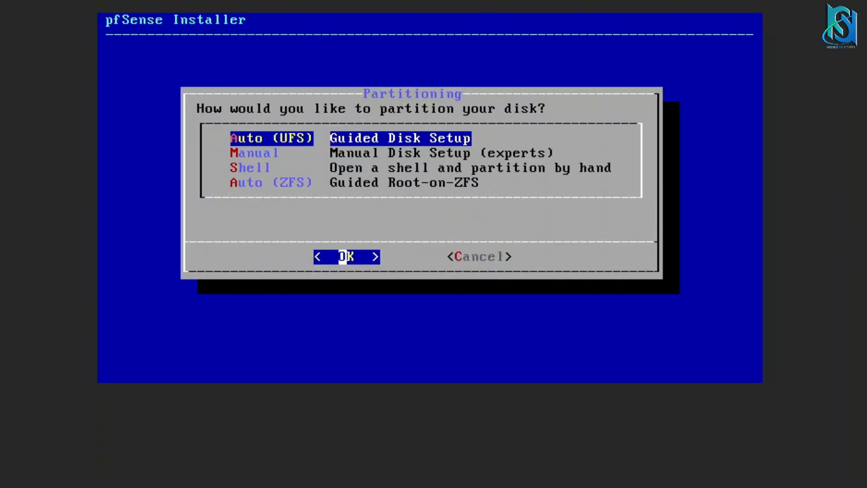
click(346, 256)
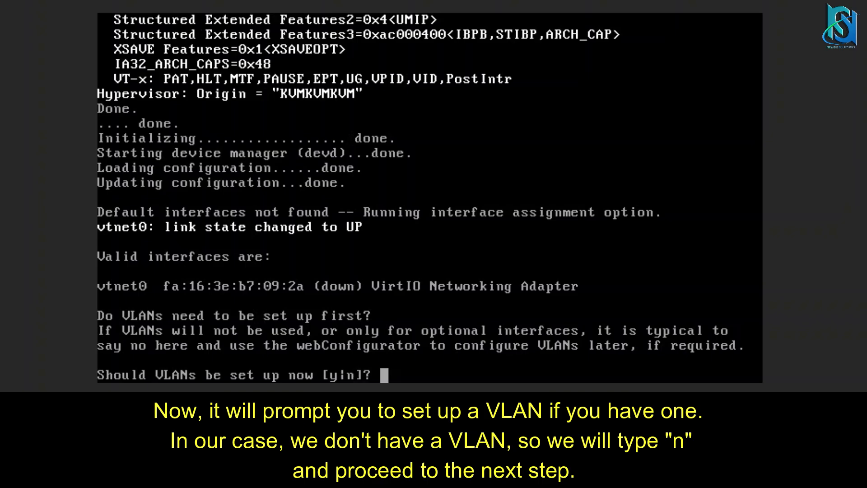
Answer n to the VLAN prompt and enter vtnet0 as the WAN interface.
text(n)
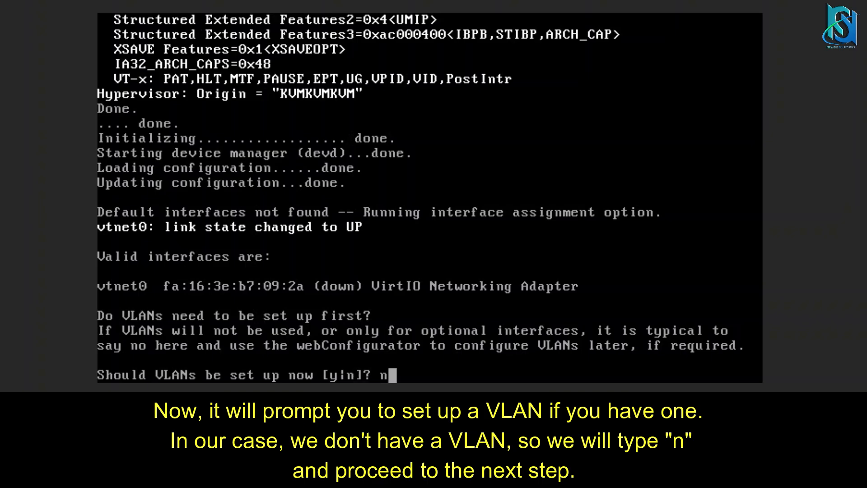
key(Return)
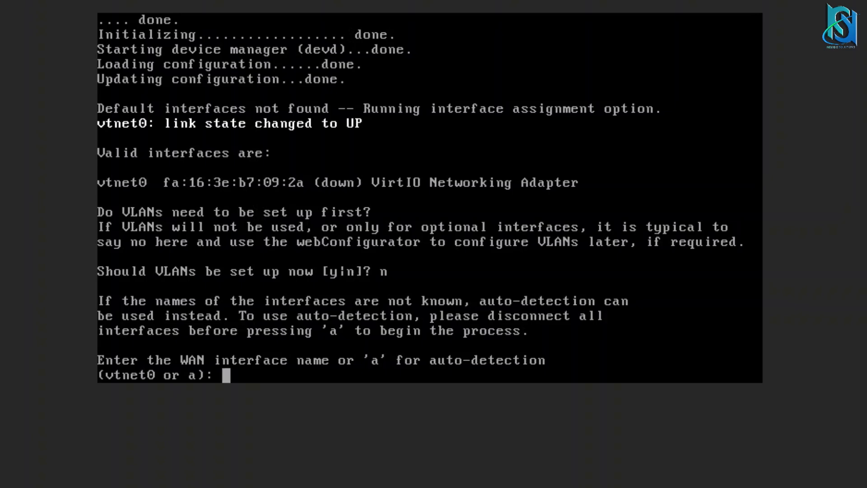
text(vtne)
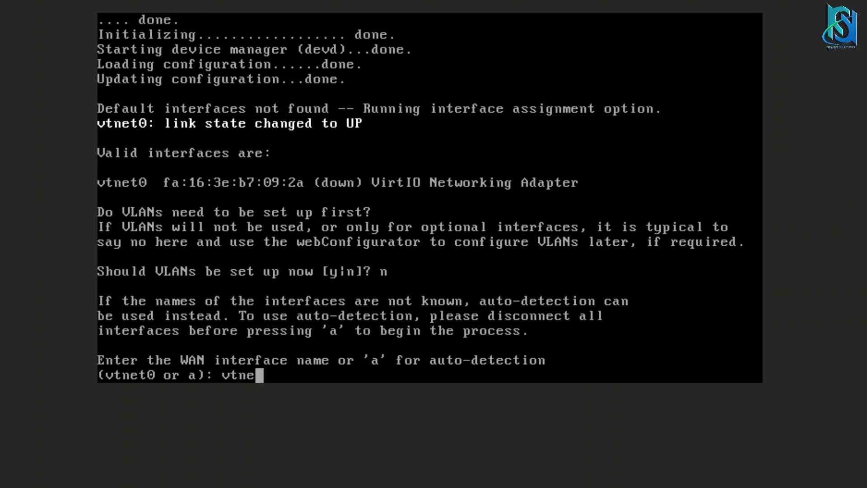
text(t0)
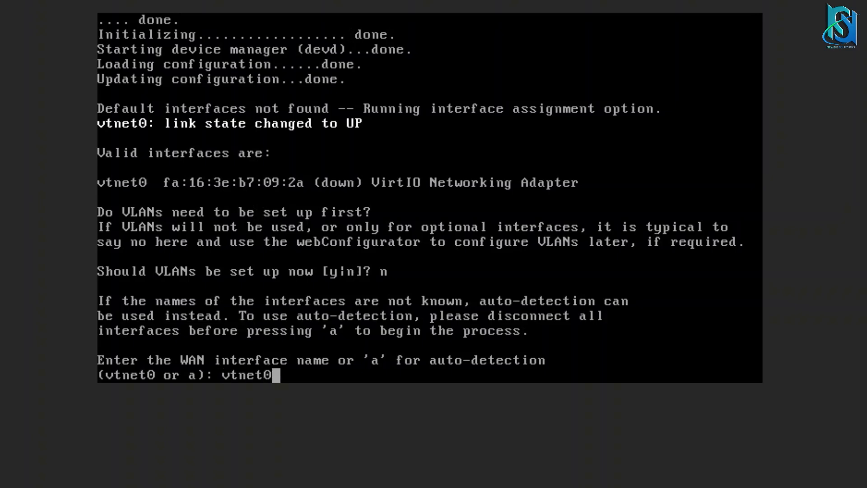
key(Return)
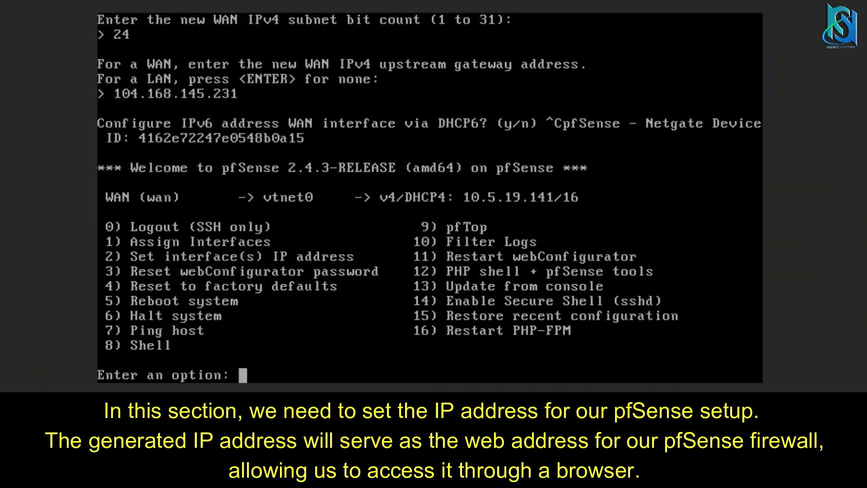
Choose option 2, decline DHCP, and set the WAN IPv4 address to 104.168.145.231.
text(2)
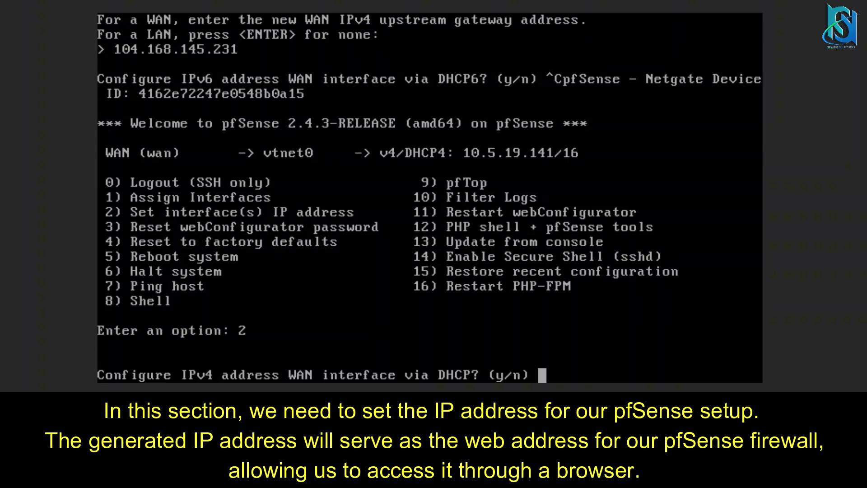
text(n)
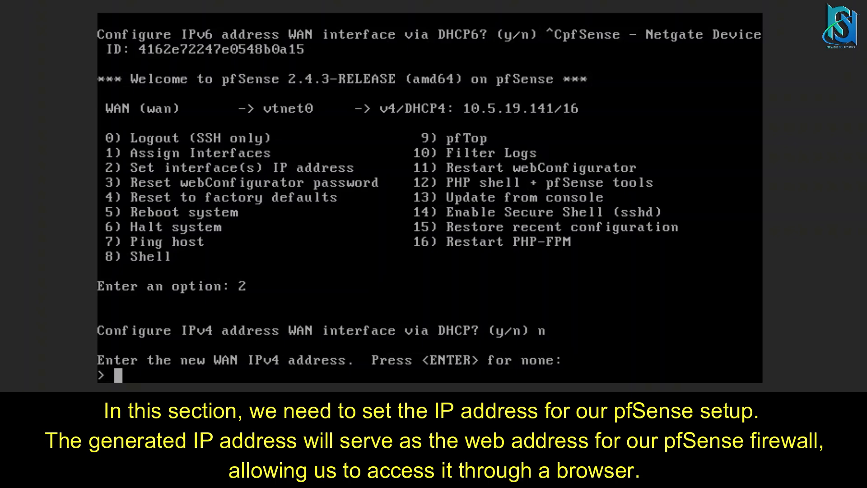
text(104)
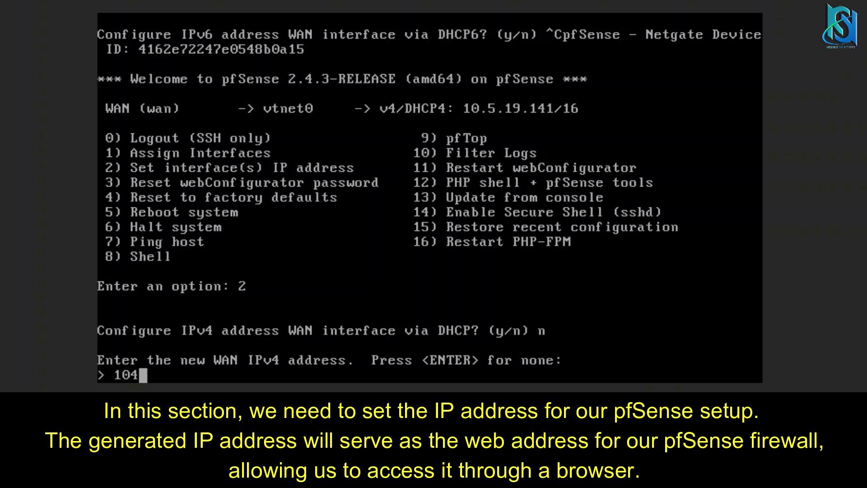
text(.16)
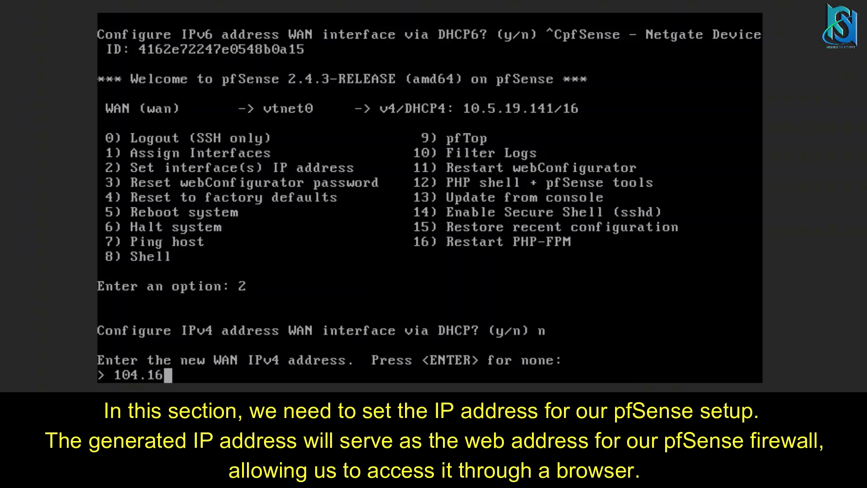
text(8.1)
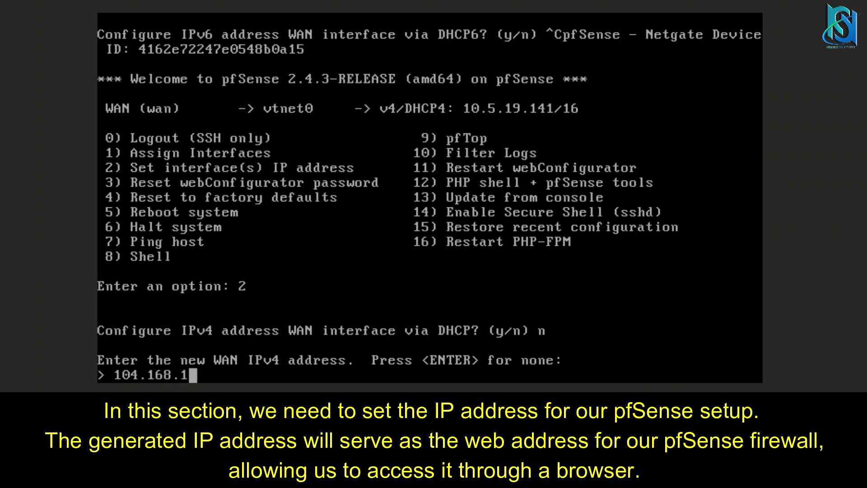
text(45.2)
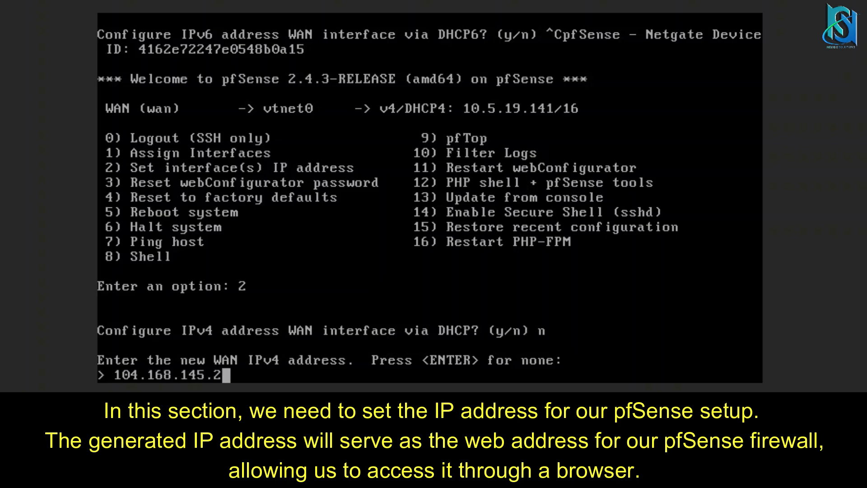
key(Return)
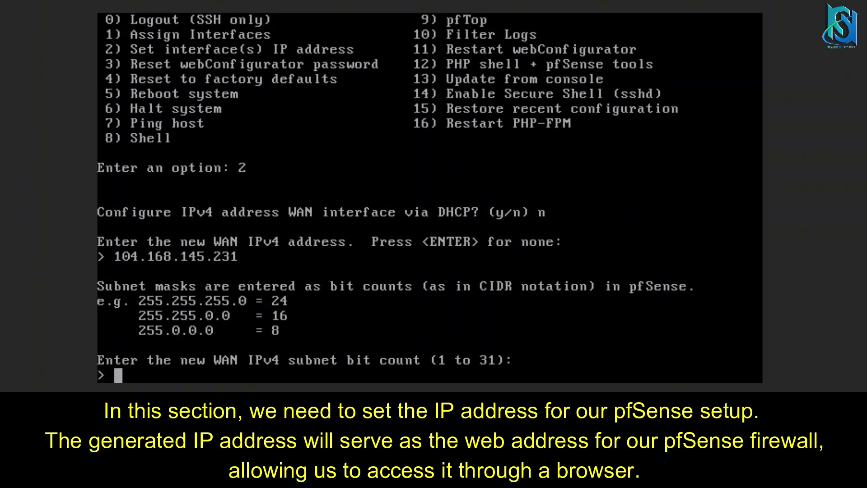
Set subnet bit count 24 and gateway 104.168.145.1, then answer y to the remaining prompts.
text(24)
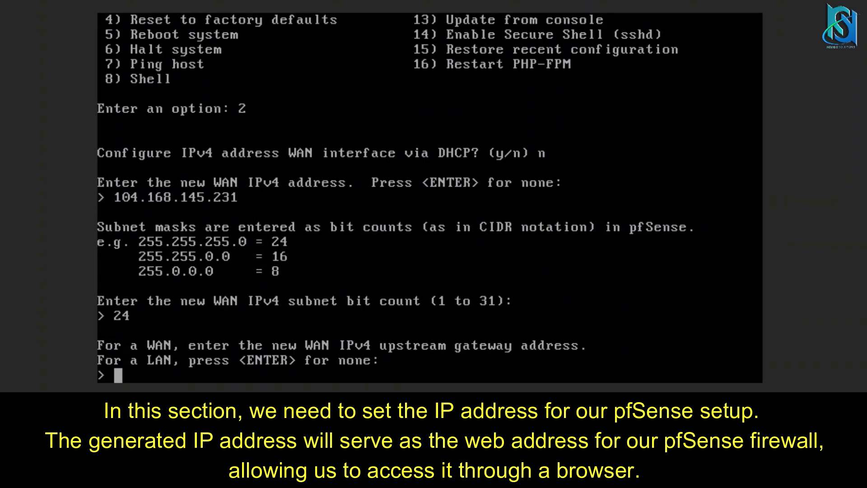
text(104.)
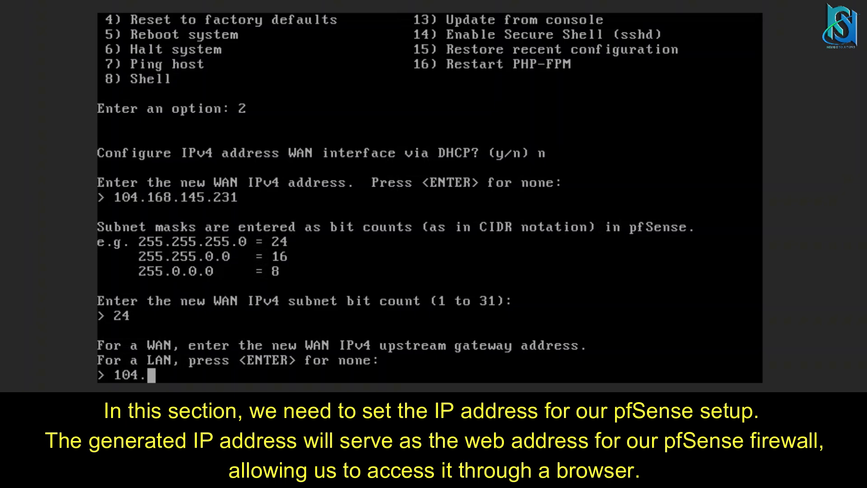
text(168)
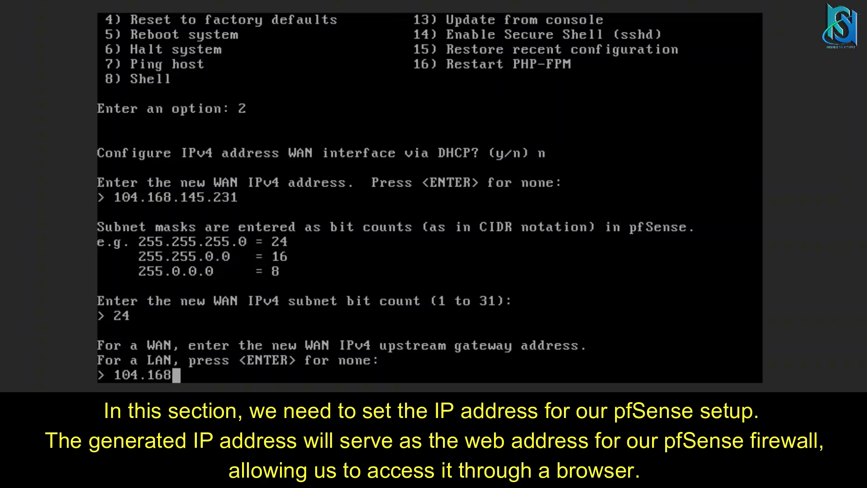
text(.14)
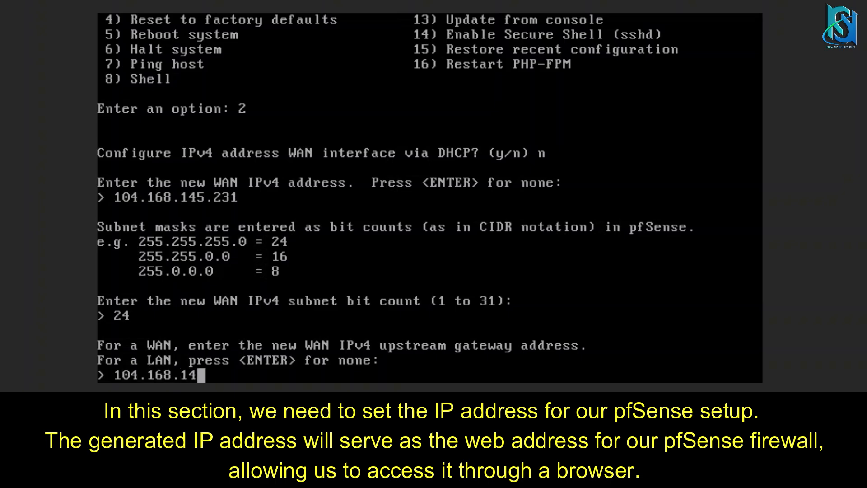
text(5.1)
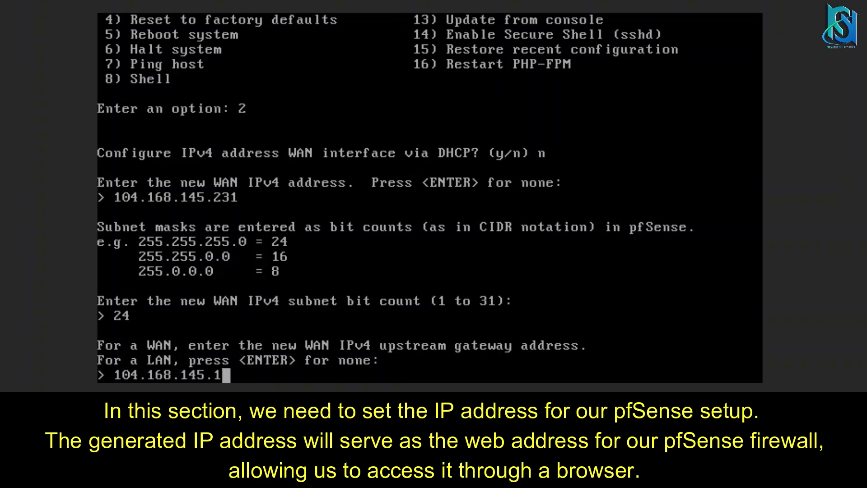
key(Return)
text(n)
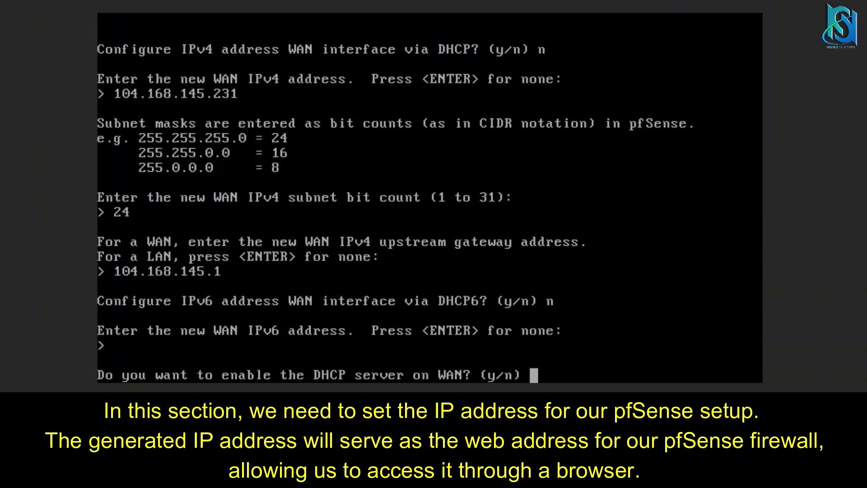
text(y)
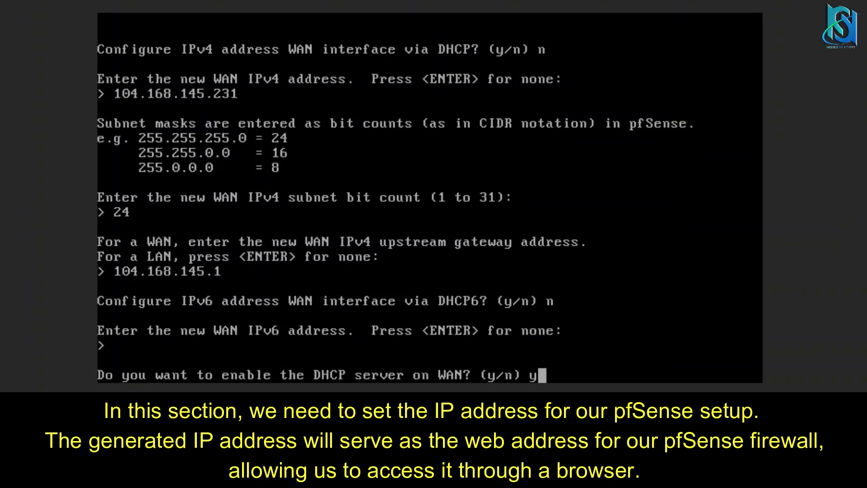
key(Return)
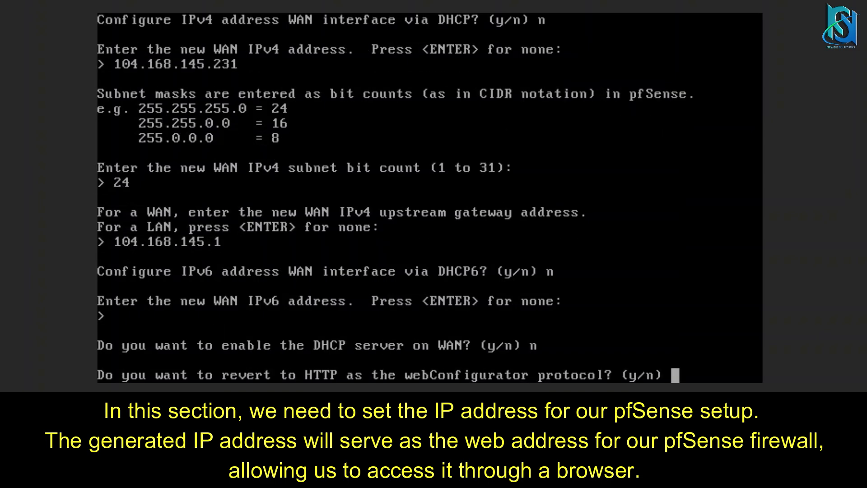
text(y)
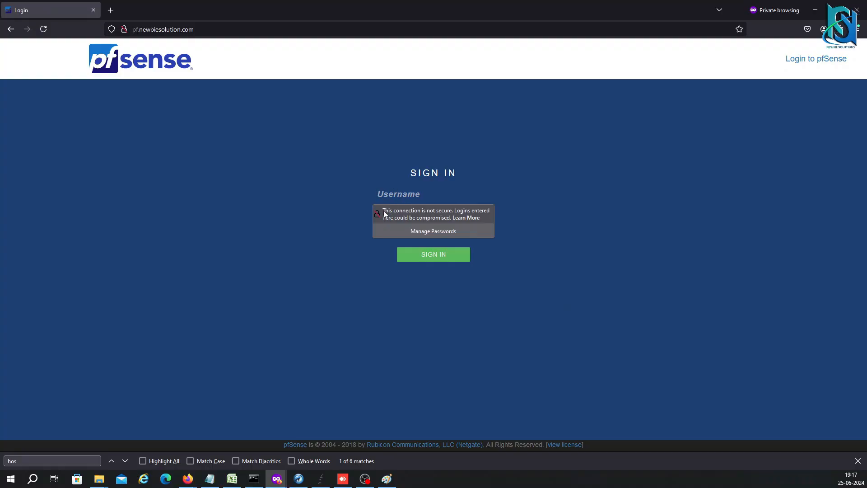
Sign in to the web GUI as admin with password pfsense.
text(ad)
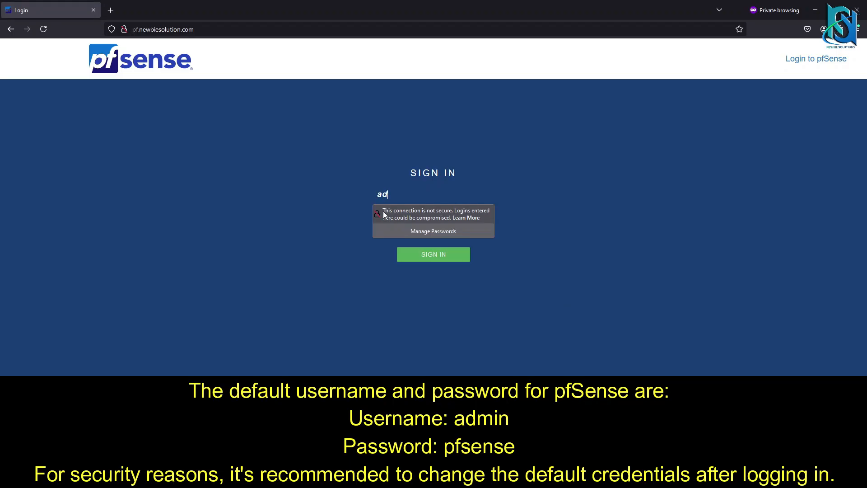
text(min)
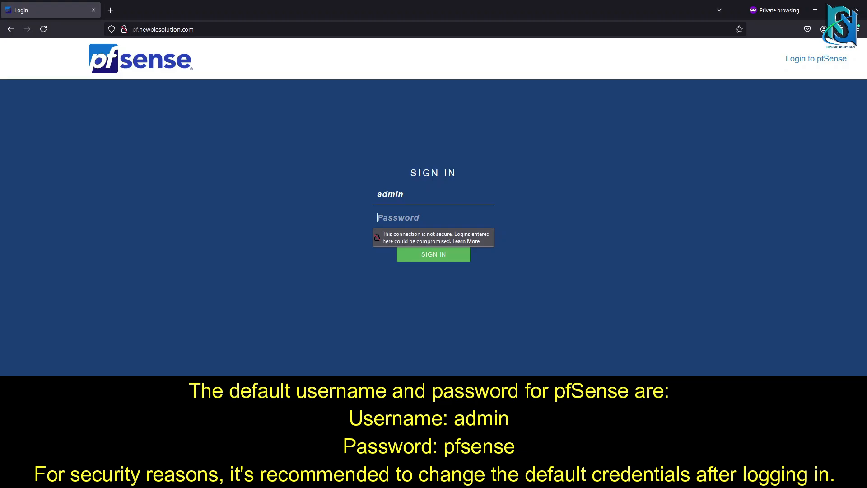
text(pf)
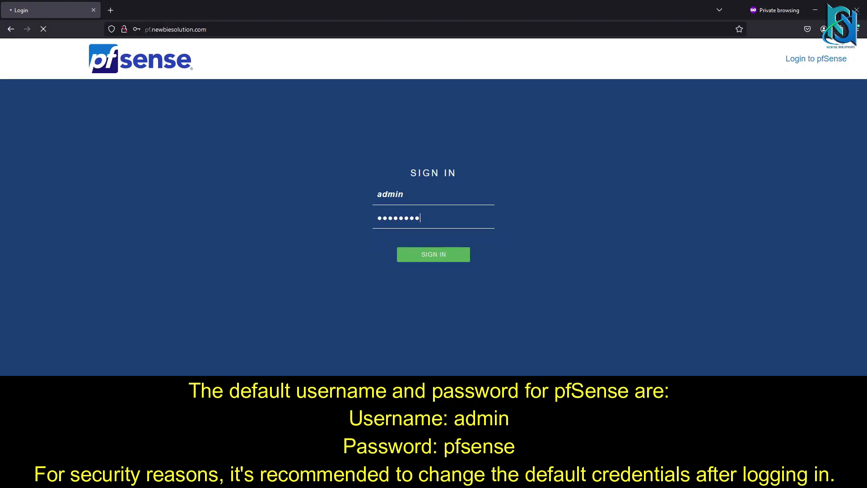
click(433, 254)
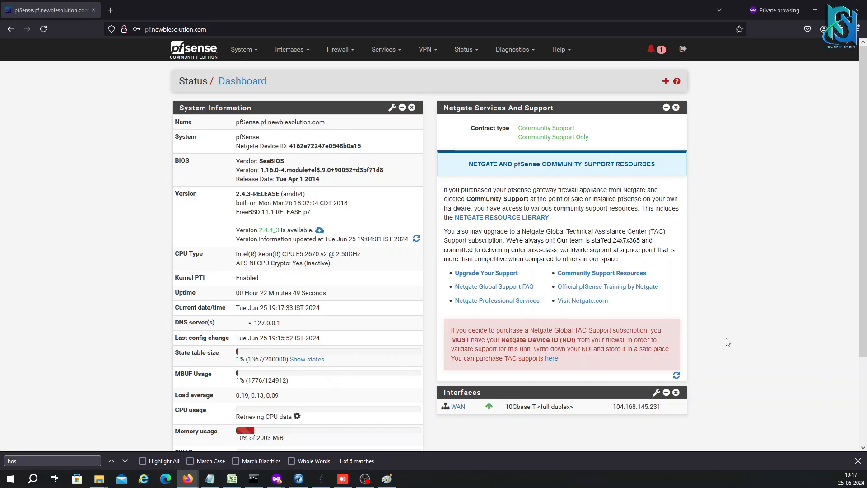
click(242, 49)
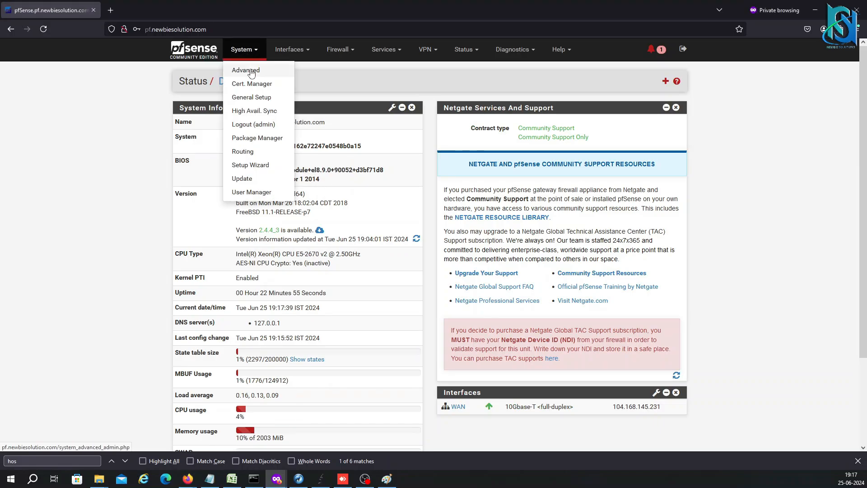
click(245, 70)
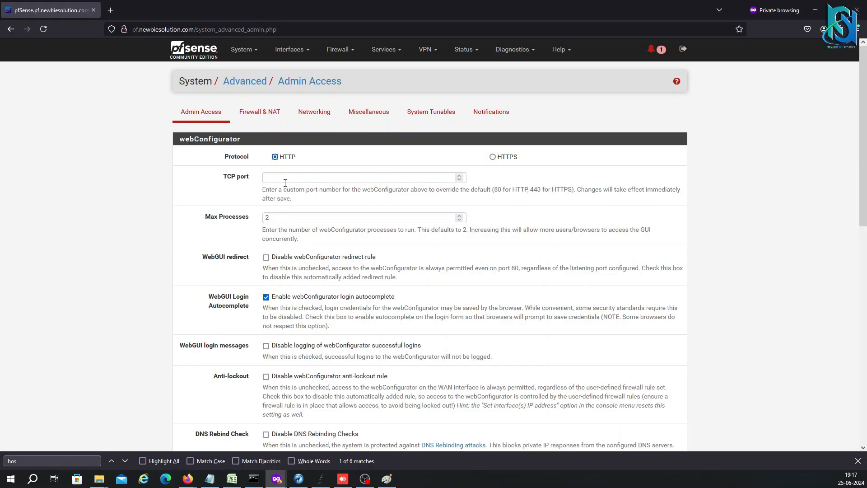
click(360, 177)
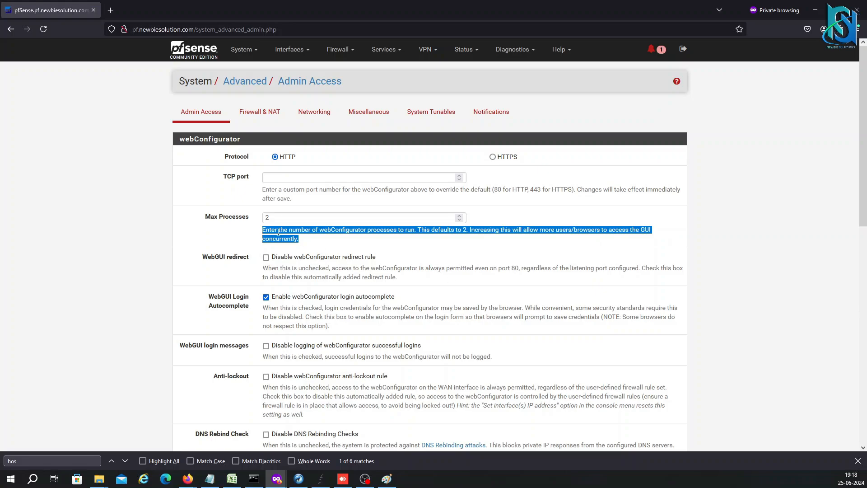
mouse_move(401, 305)
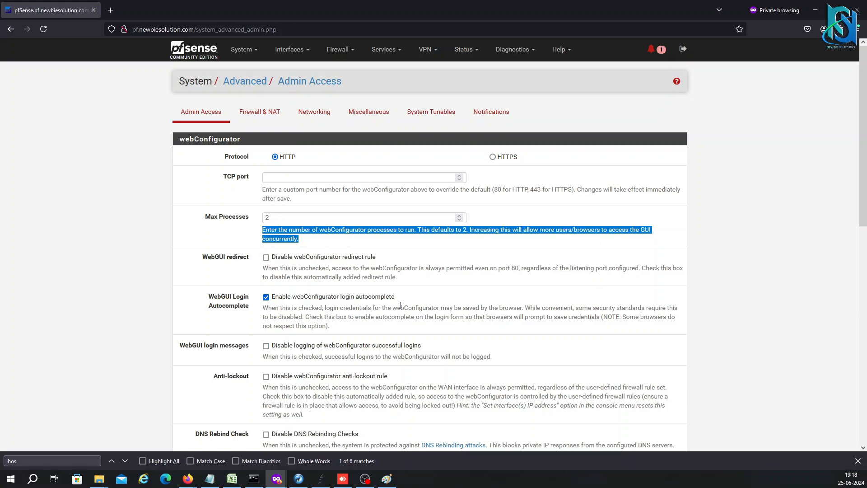
scroll(up, 3)
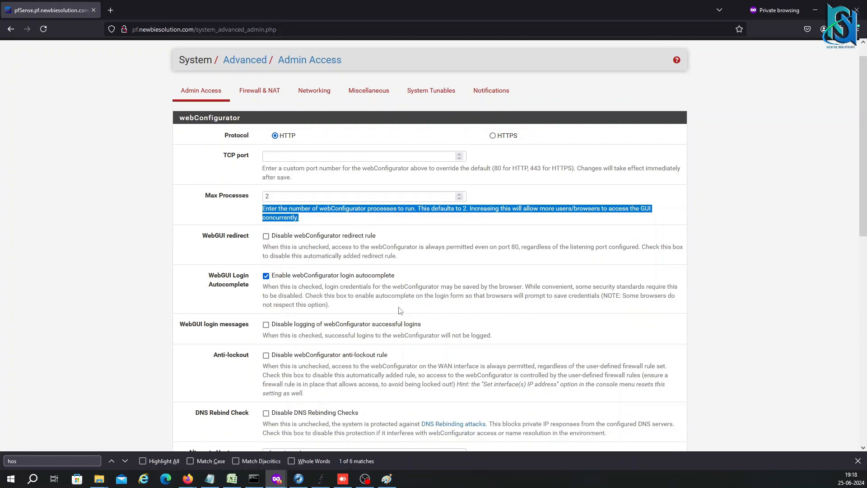
scroll(down, 3)
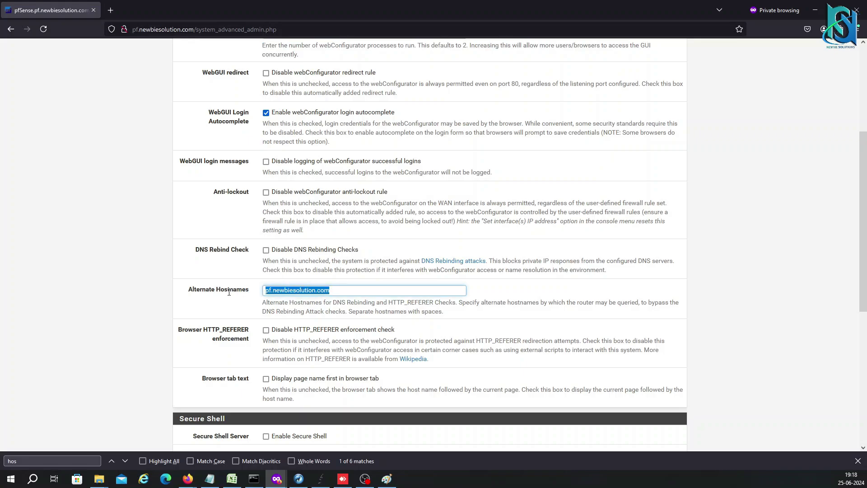
scroll(down, 3)
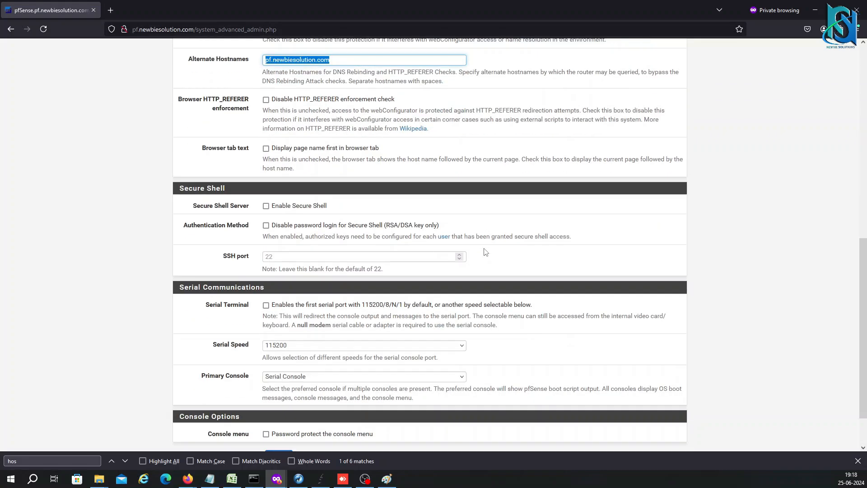
mouse_move(424, 210)
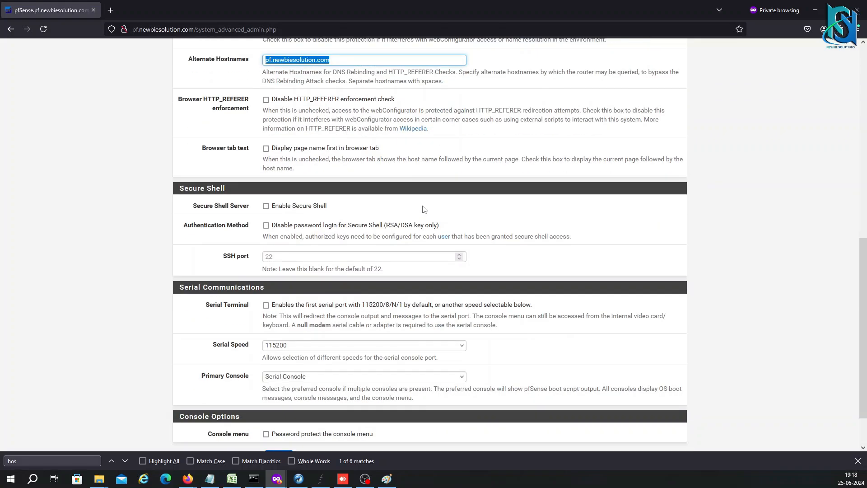
scroll(up, 3)
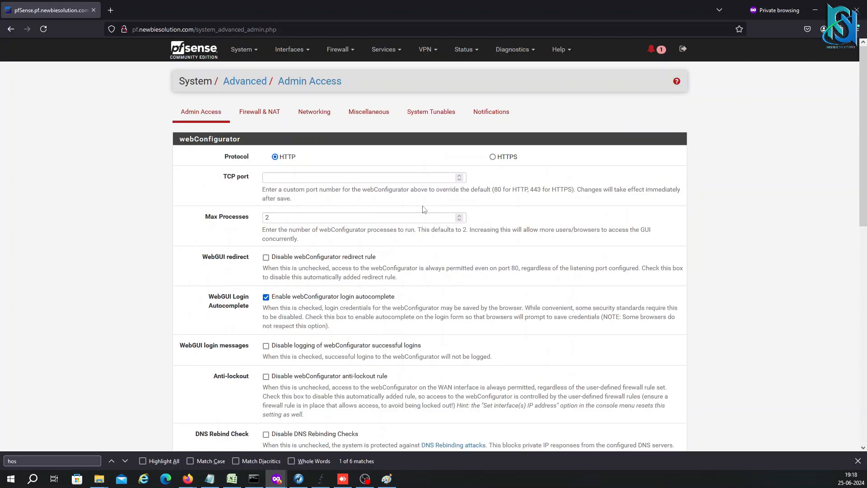
click(260, 111)
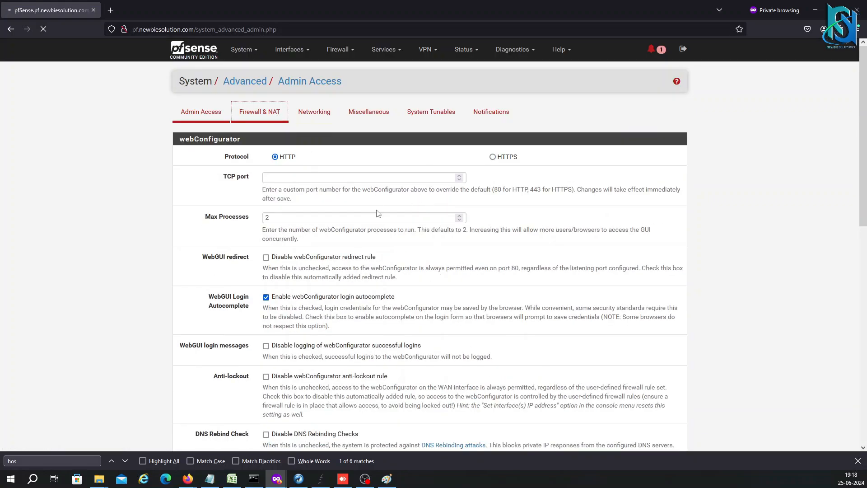
Open the Firewall & NAT advanced tab and browse the top menus, including Firewall.
click(259, 111)
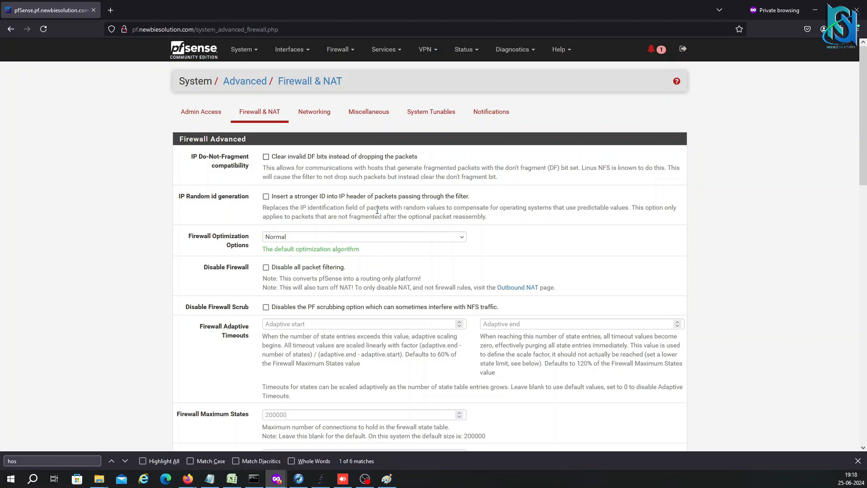
click(426, 49)
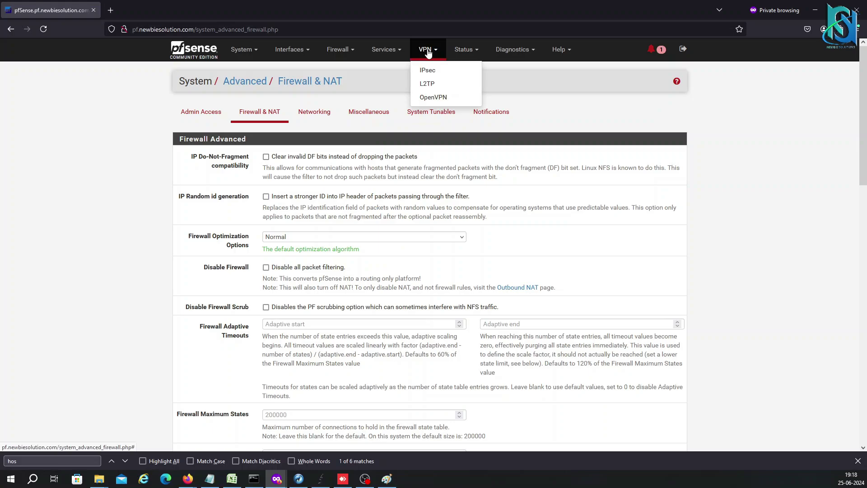
mouse_move(431, 60)
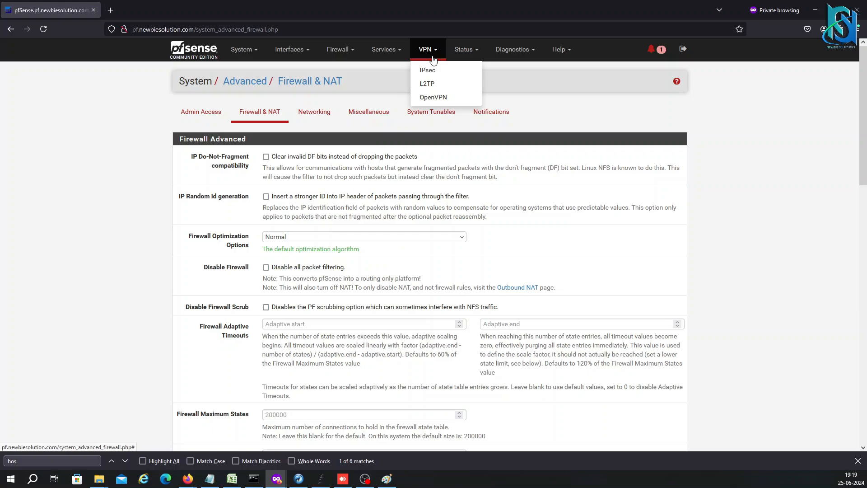
mouse_move(336, 55)
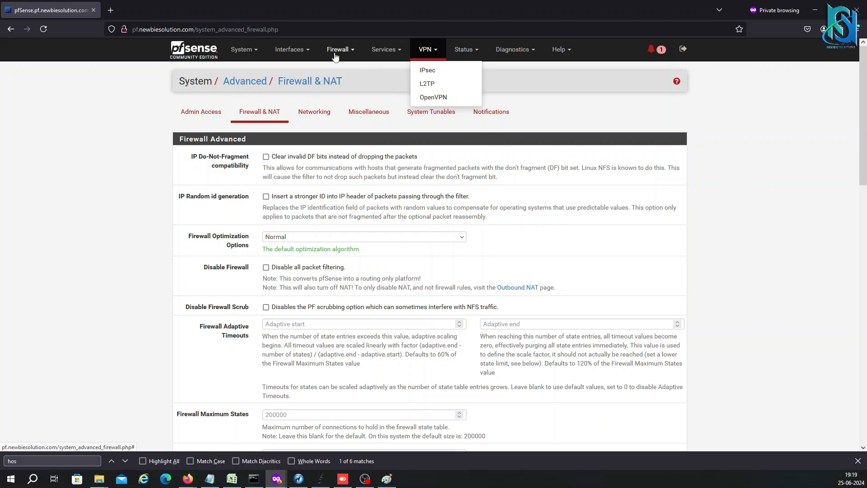
click(337, 50)
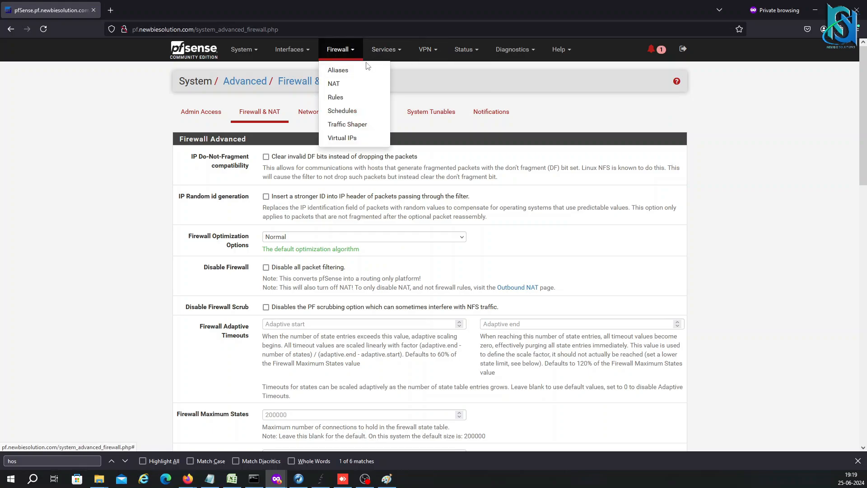
mouse_move(291, 49)
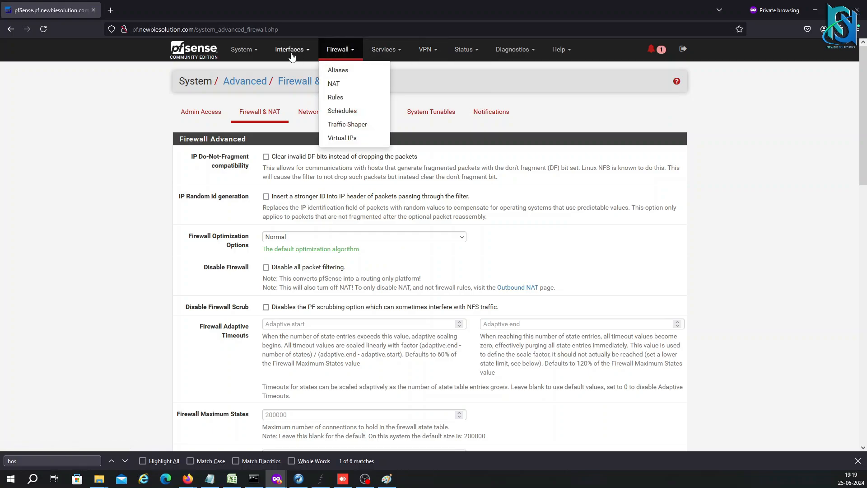
click(386, 49)
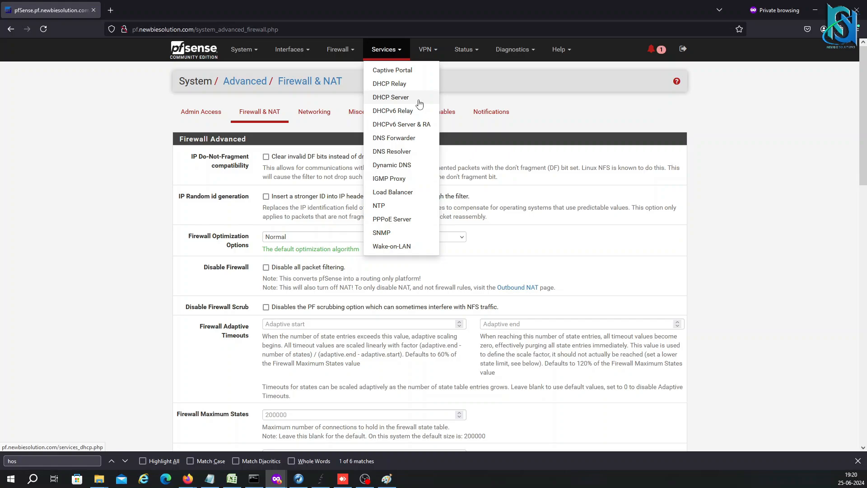
mouse_move(478, 56)
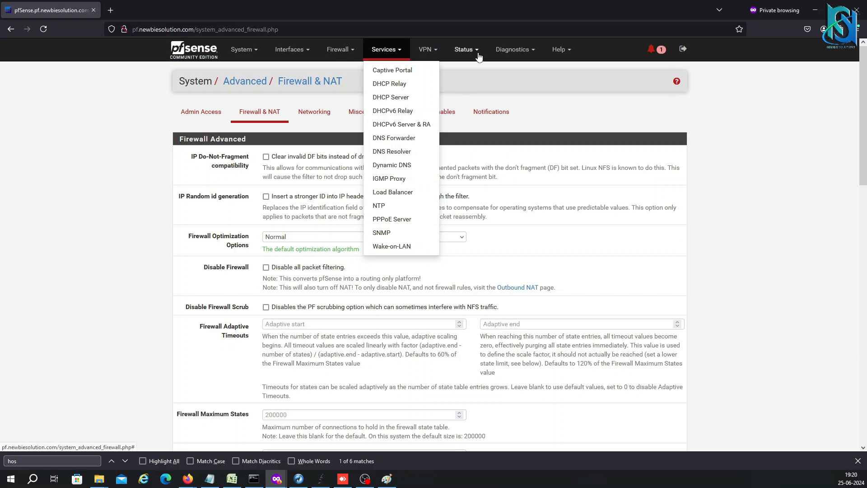
View the pfTop state output, then switch to the Diagnostics > pfInfo page.
click(513, 50)
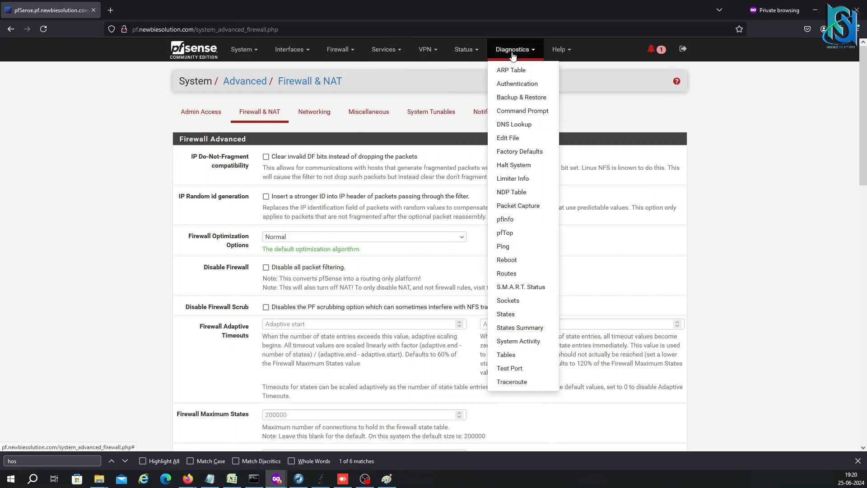
mouse_move(505, 232)
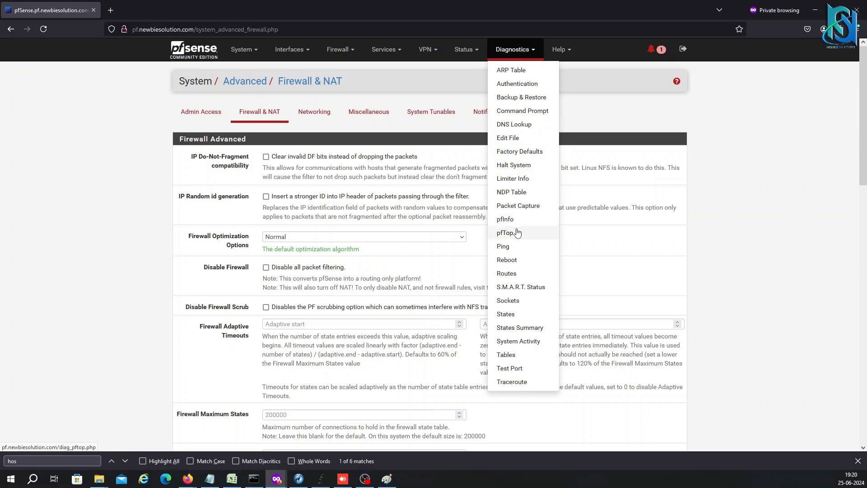
click(505, 234)
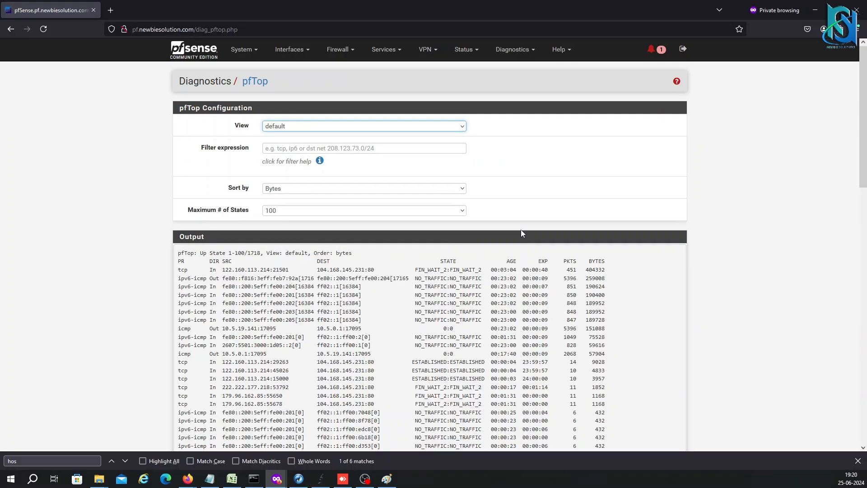
mouse_move(382, 336)
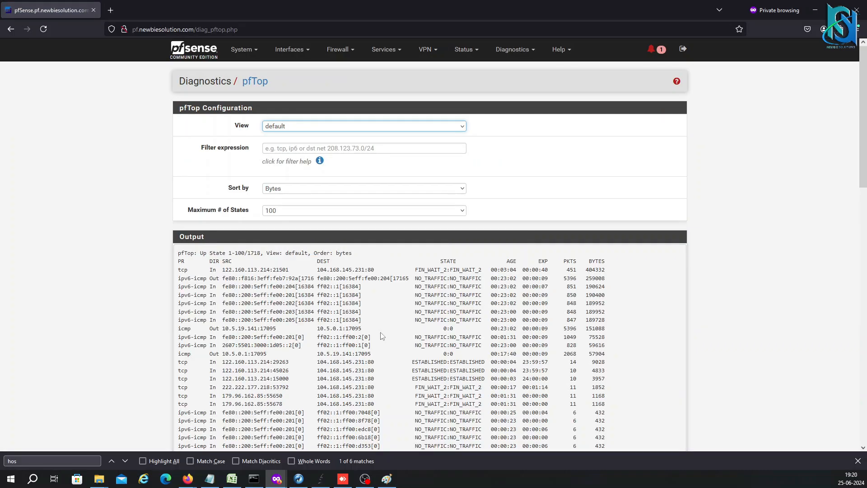
scroll(down, 3)
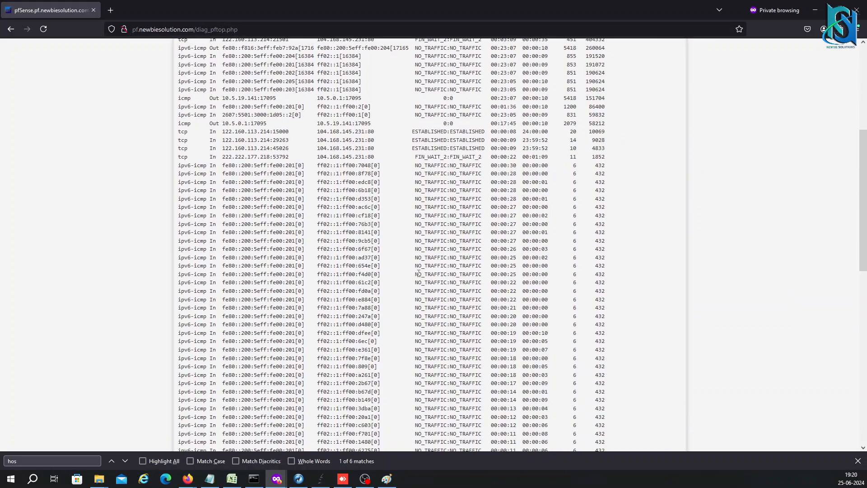
scroll(up, 3)
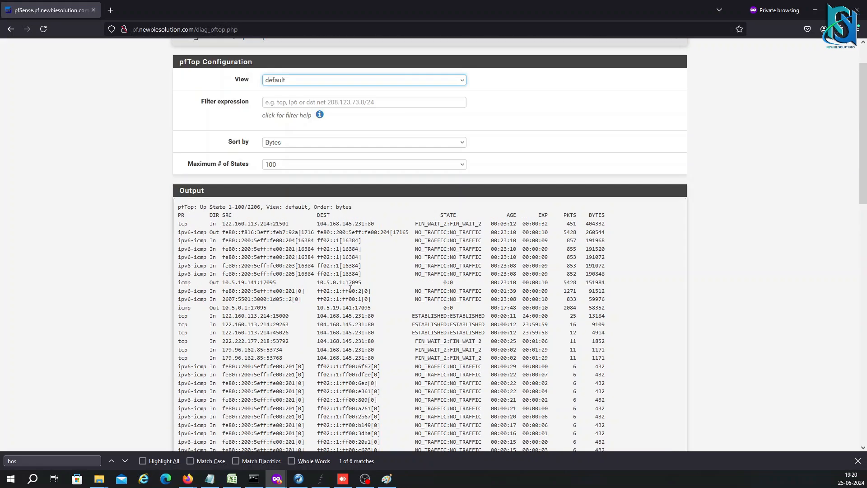
click(514, 49)
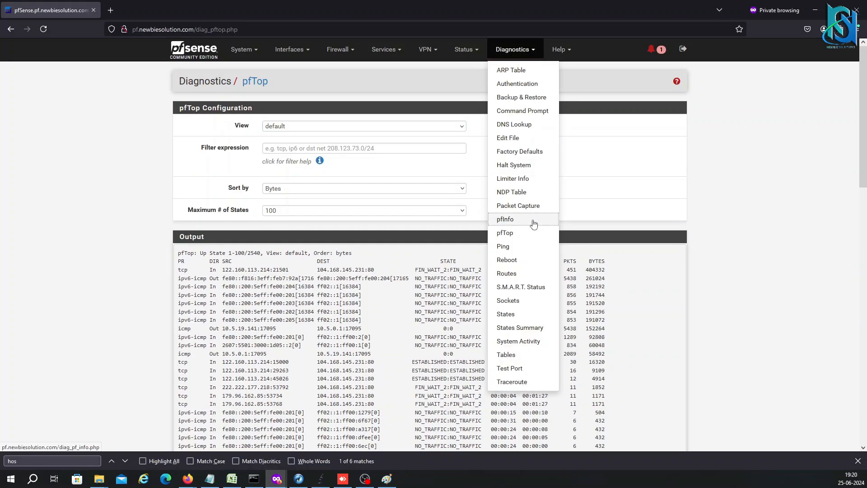
click(504, 219)
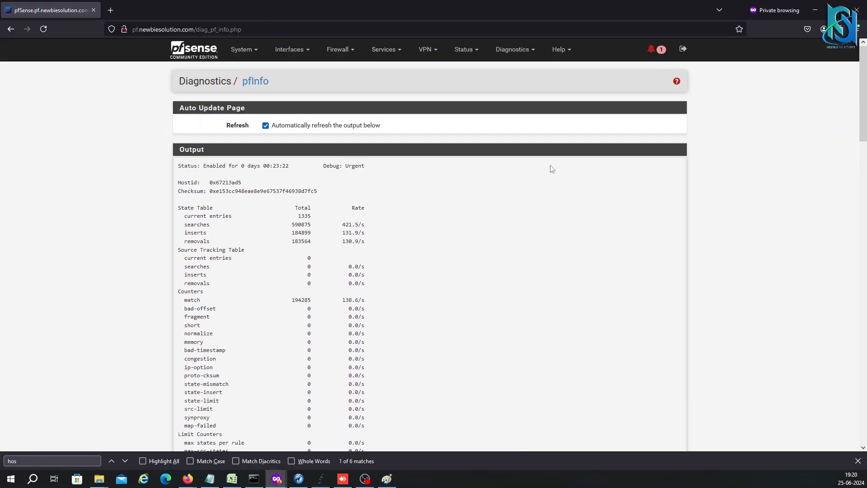
click(514, 50)
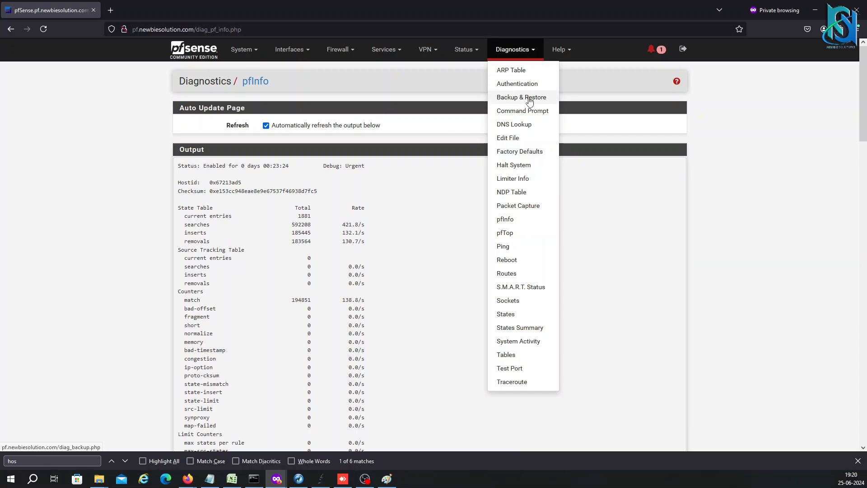
View Backup & Restore and Routes, then return to System > Advanced > Admin Access.
click(521, 97)
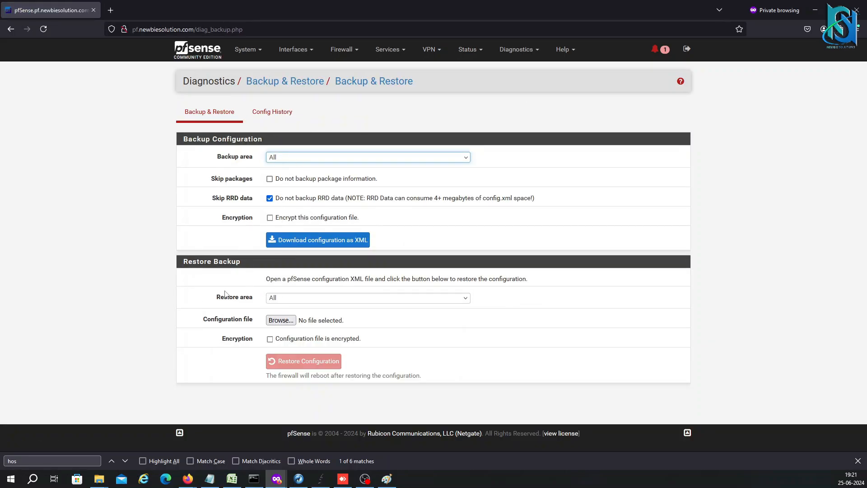
mouse_move(572, 79)
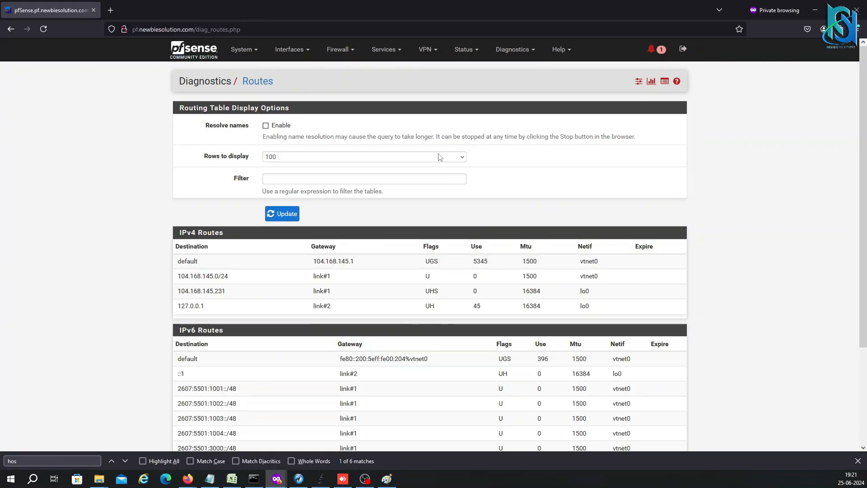
mouse_move(323, 137)
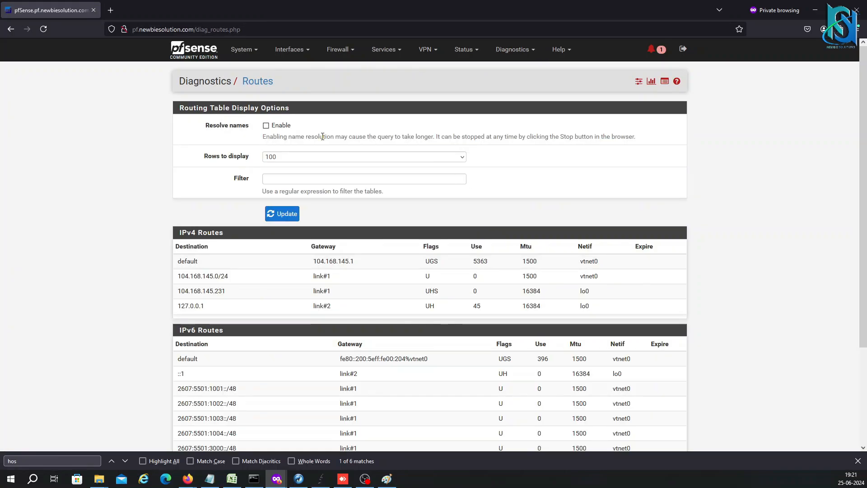
click(245, 49)
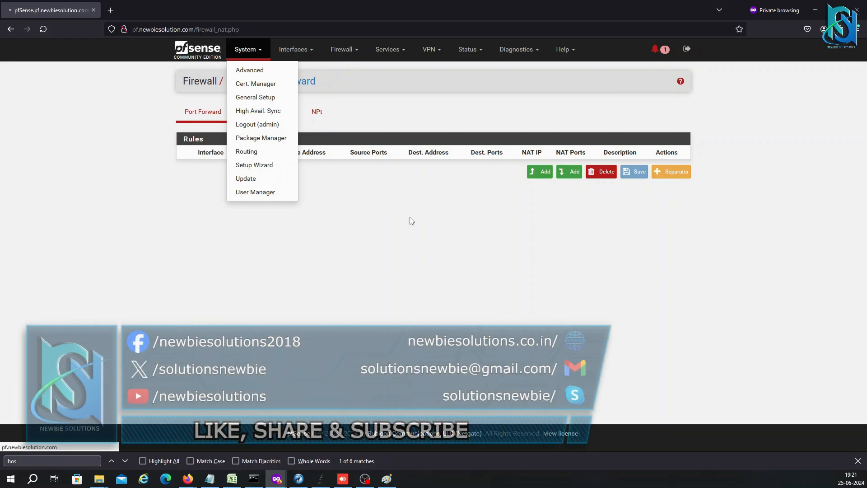
click(250, 69)
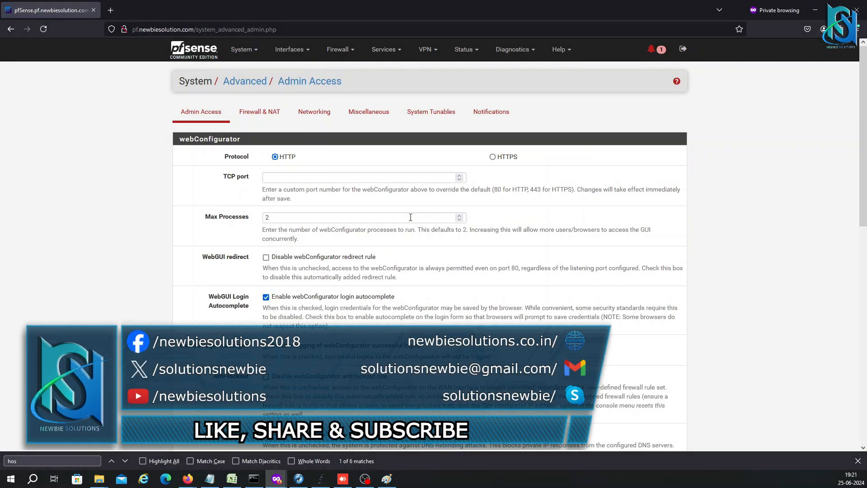